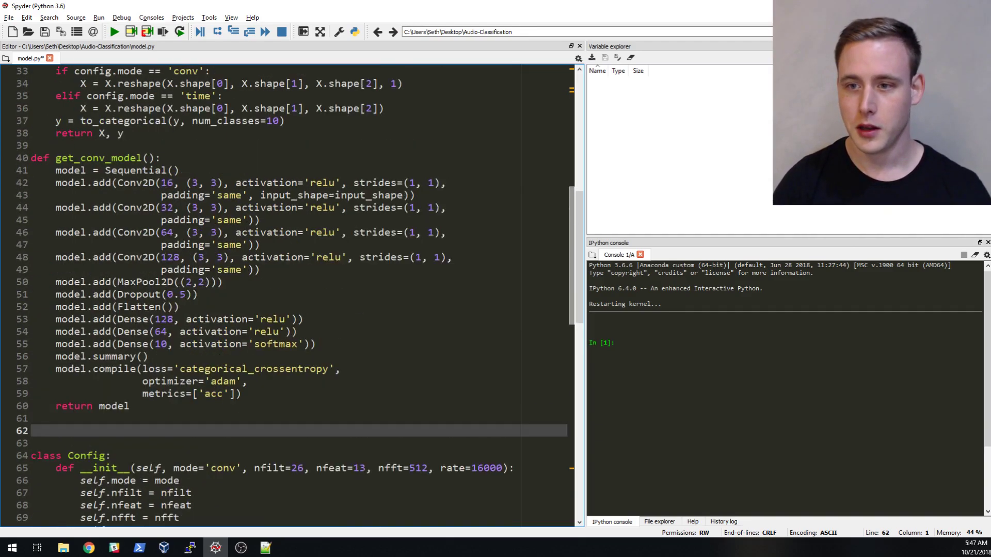
Write the header 'def get_recurrent_model():' below the convolutional model function.
text(de)
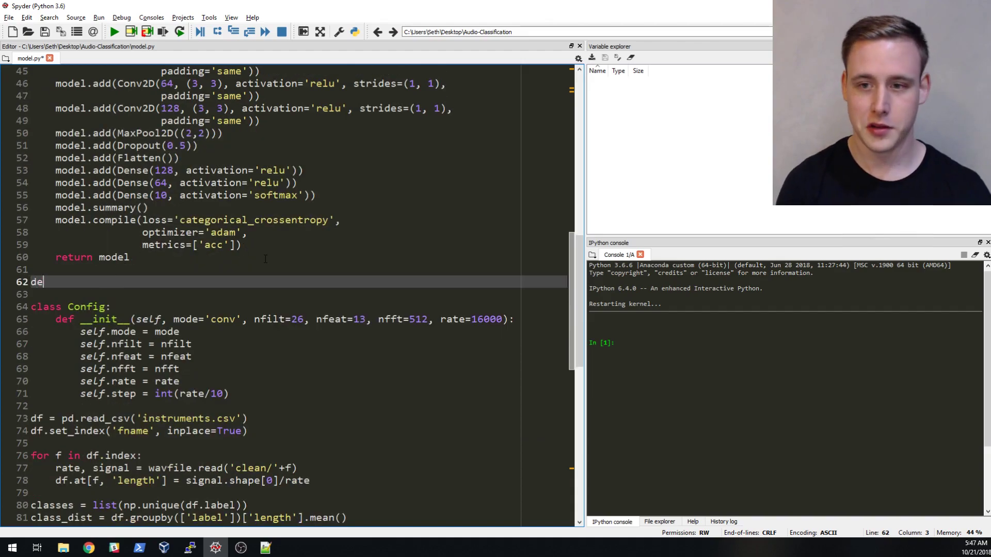
text(f)
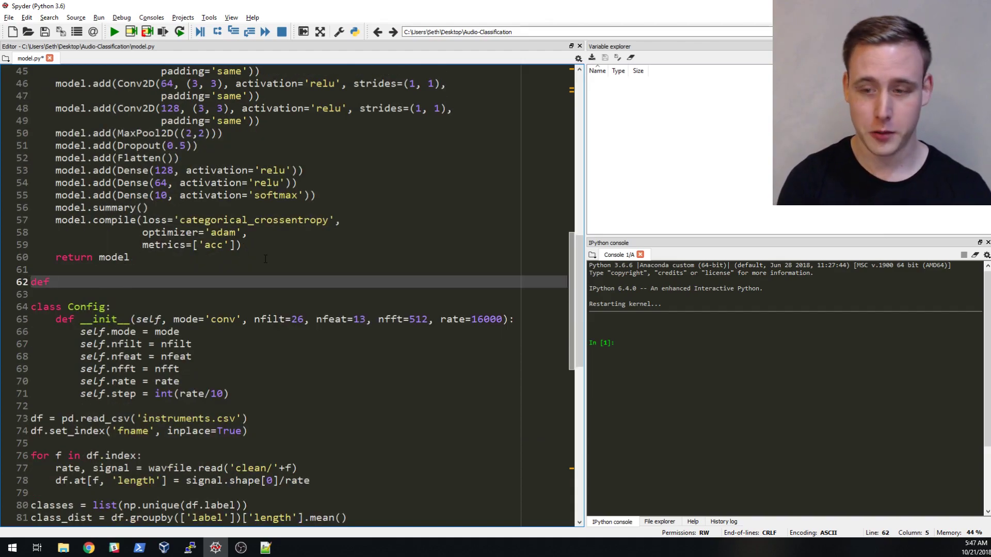
text(get_)
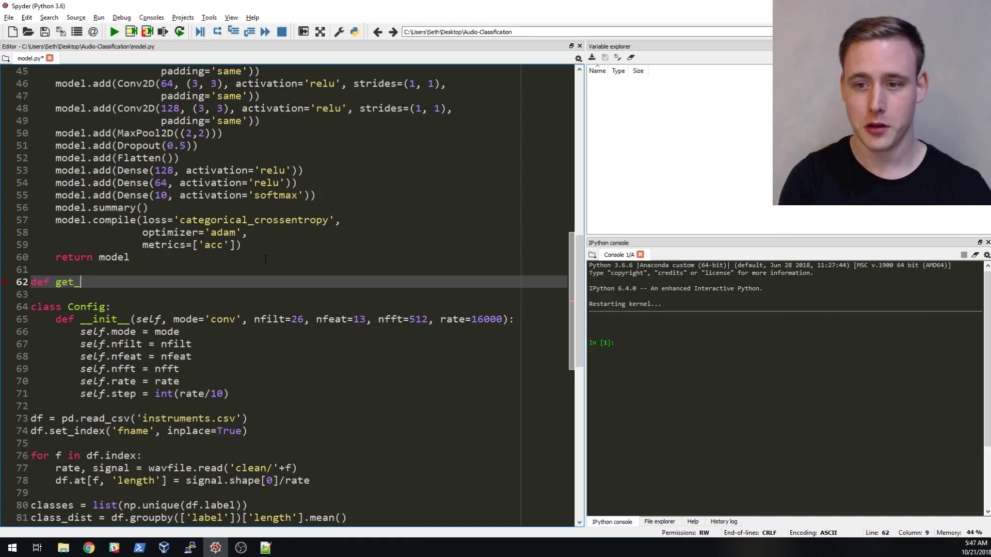
text(reccurent)
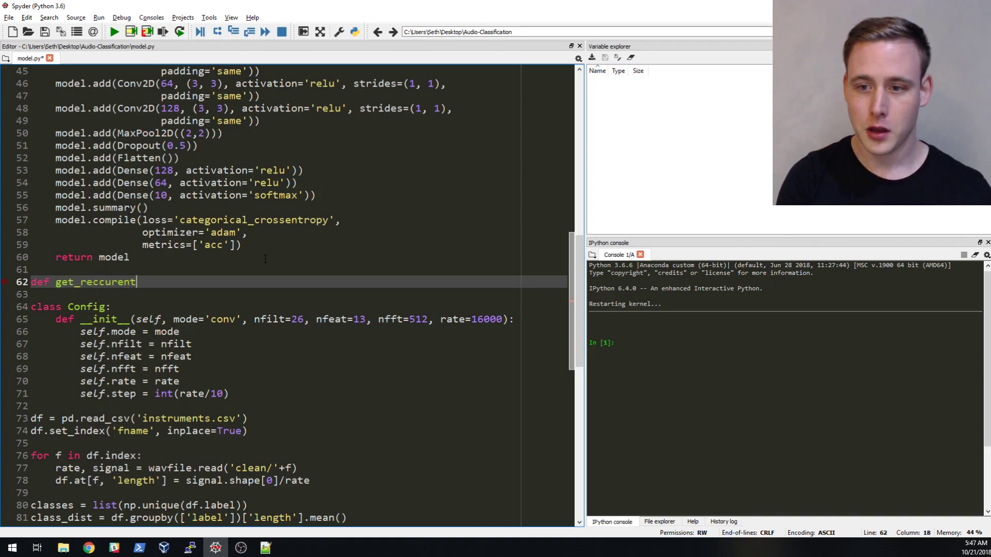
text(_)
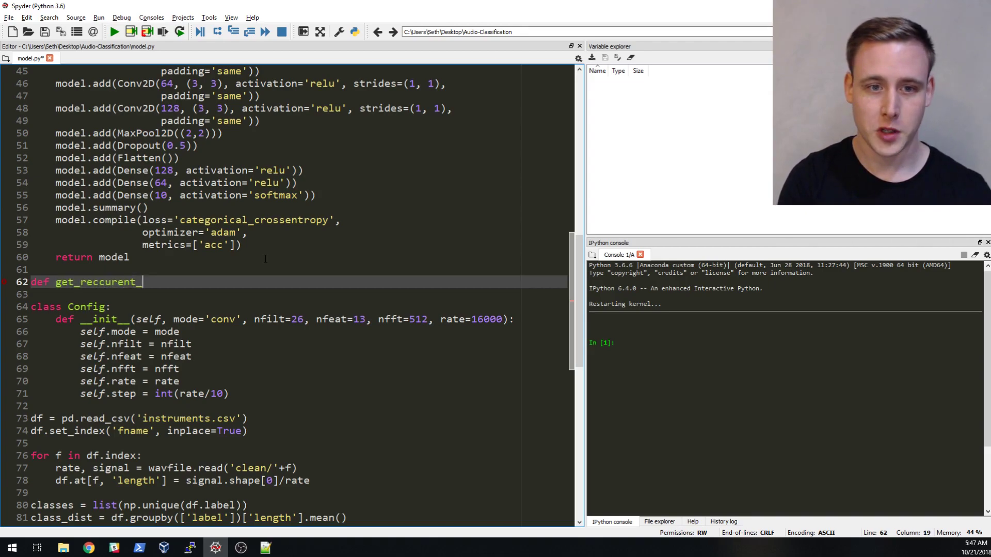
text(model)
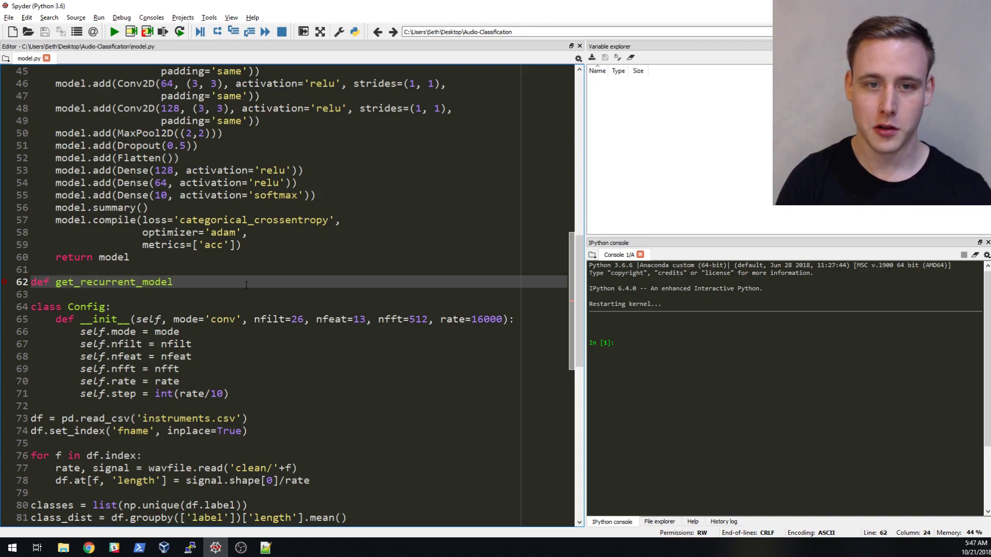
text(():)
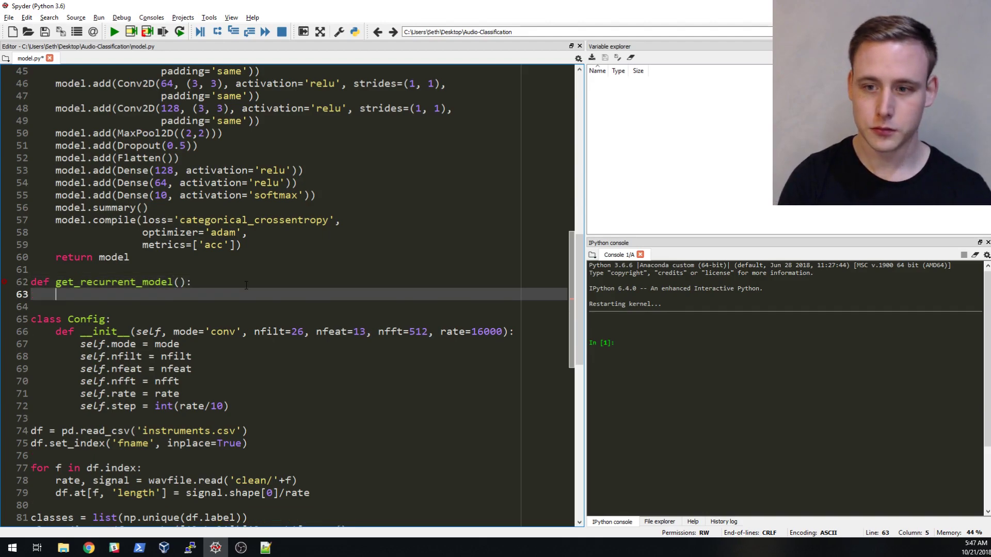
Start the function body with model = Sequential() and a model add(LSTM) line.
text(model)
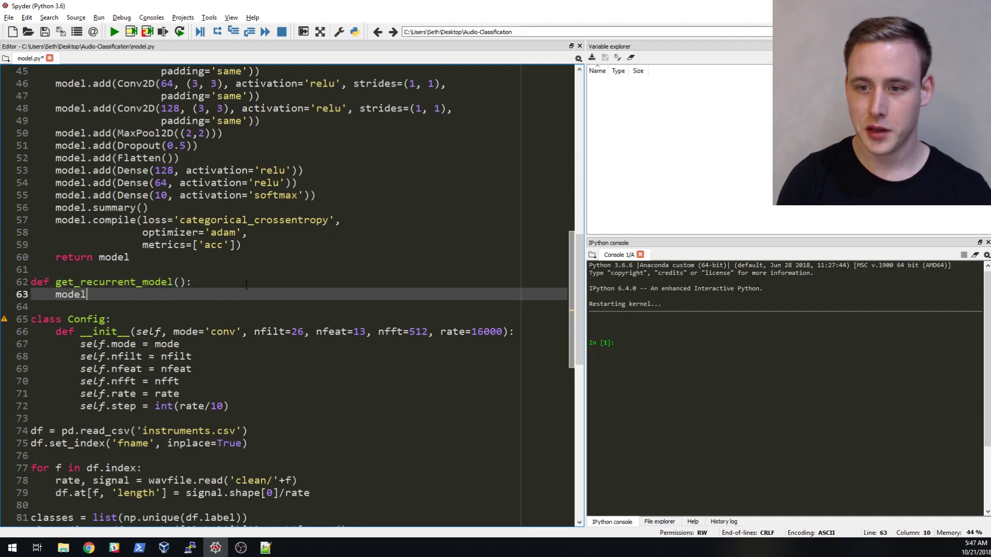
text(= Sequential()
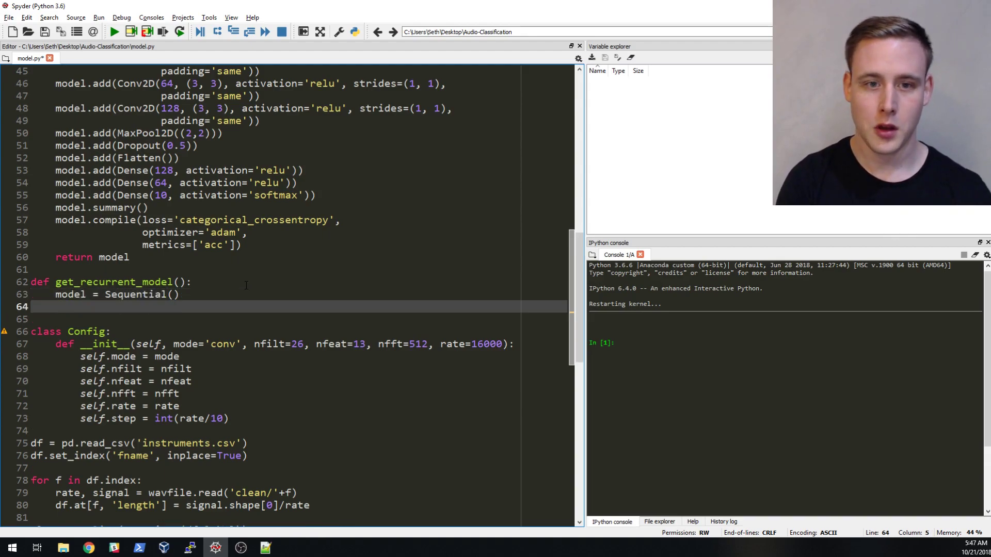
text(model =)
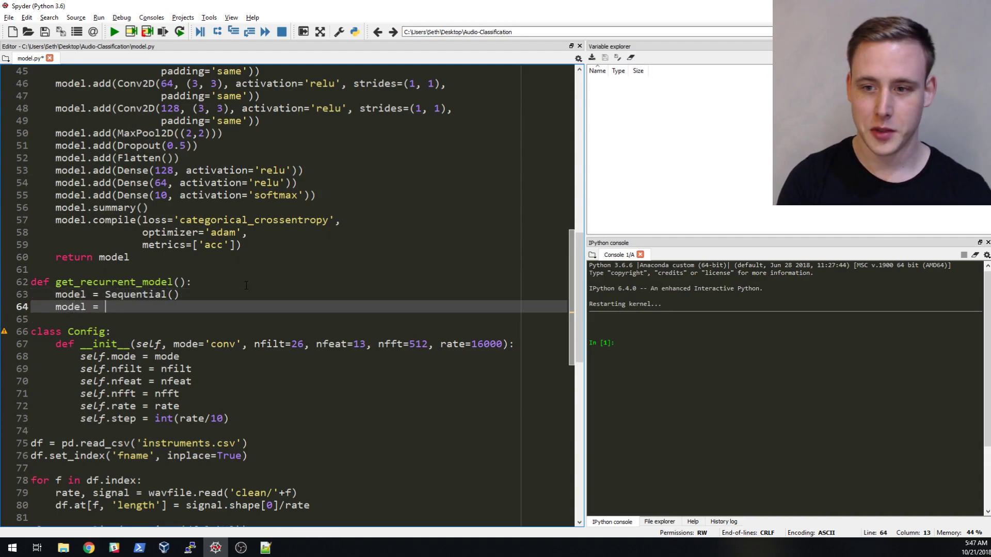
text(add)
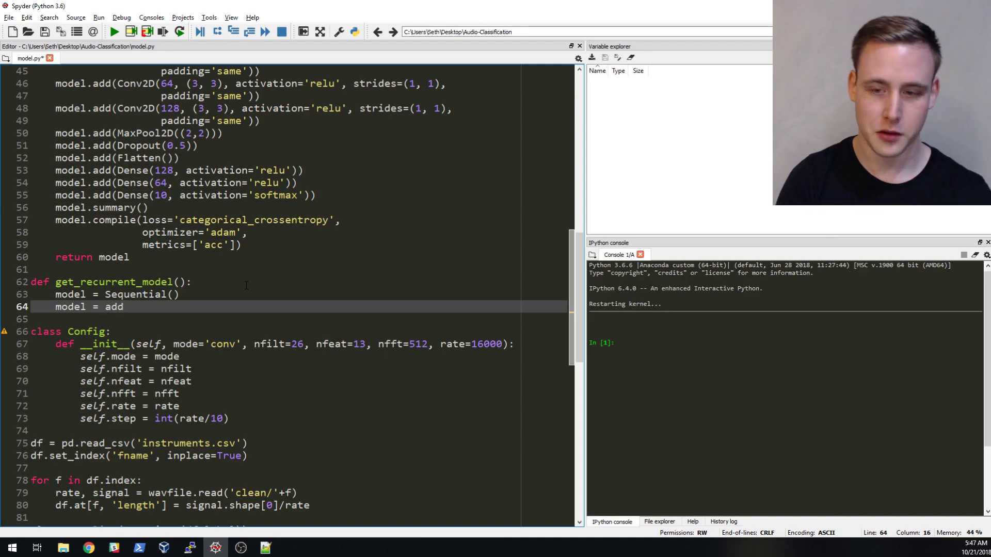
text((LS))
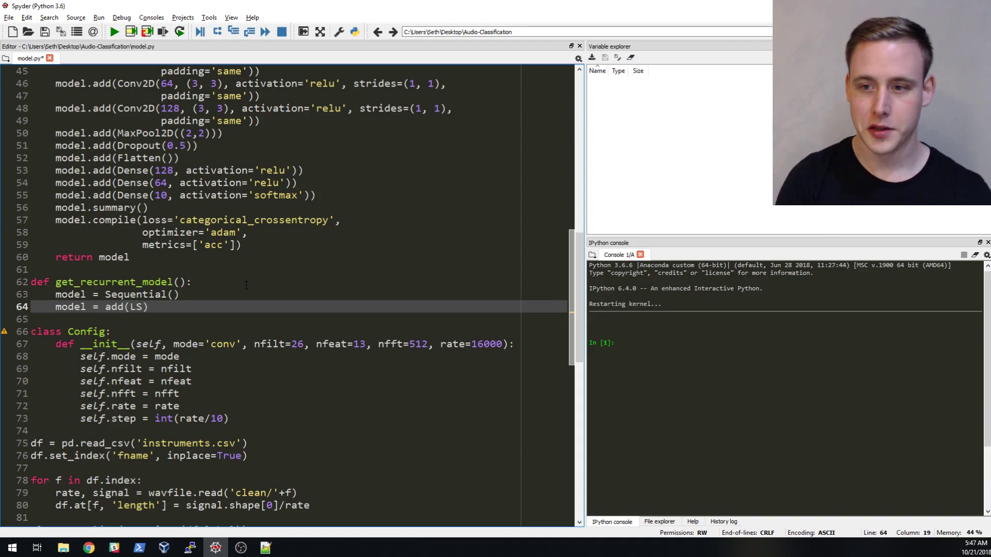
text(TM)
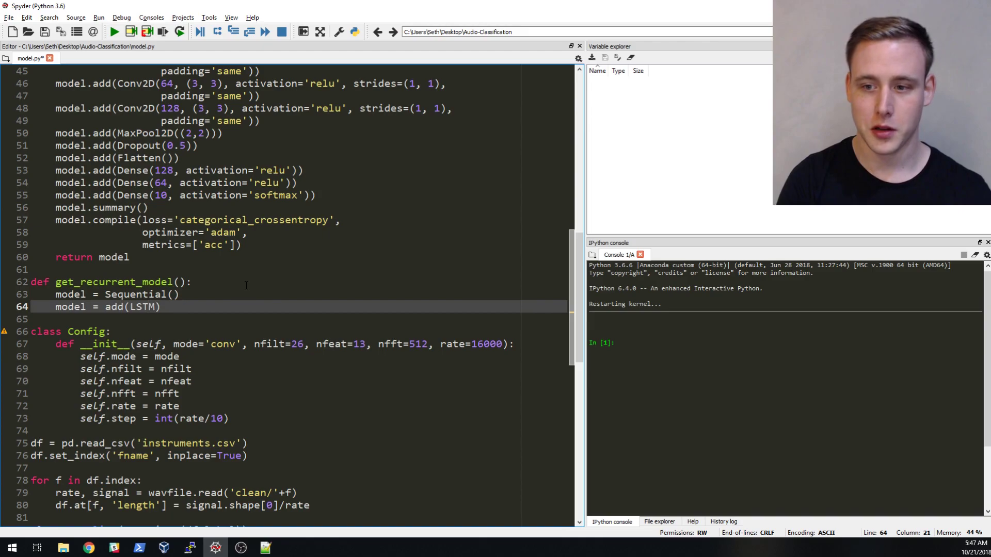
Give the LSTM layer 128 units and begin its return_ argument.
double_click(70, 307)
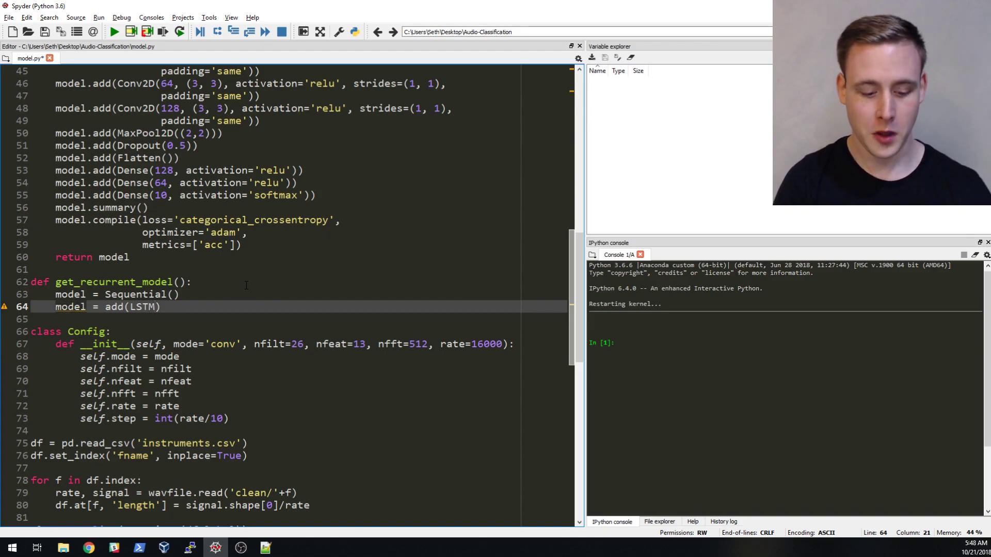
text(()
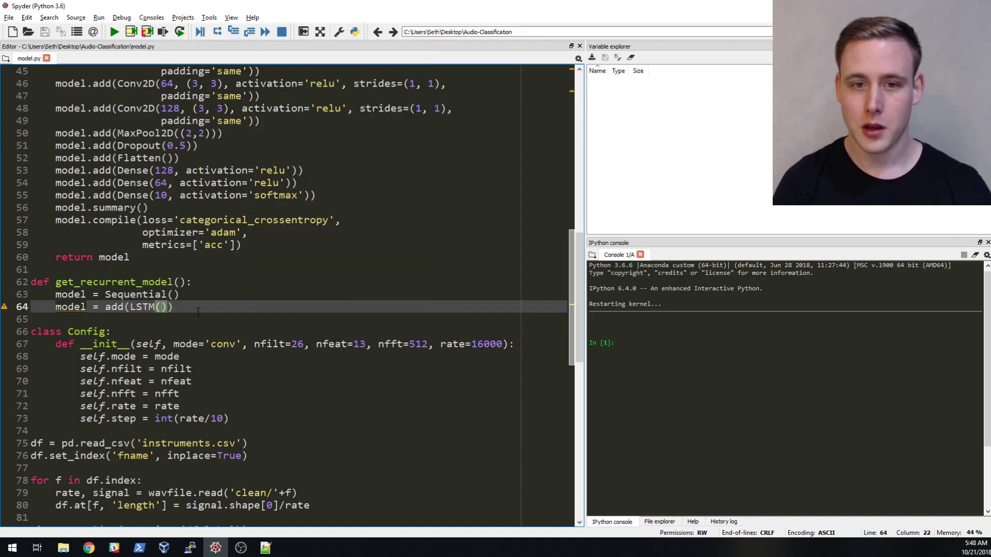
text(128,)
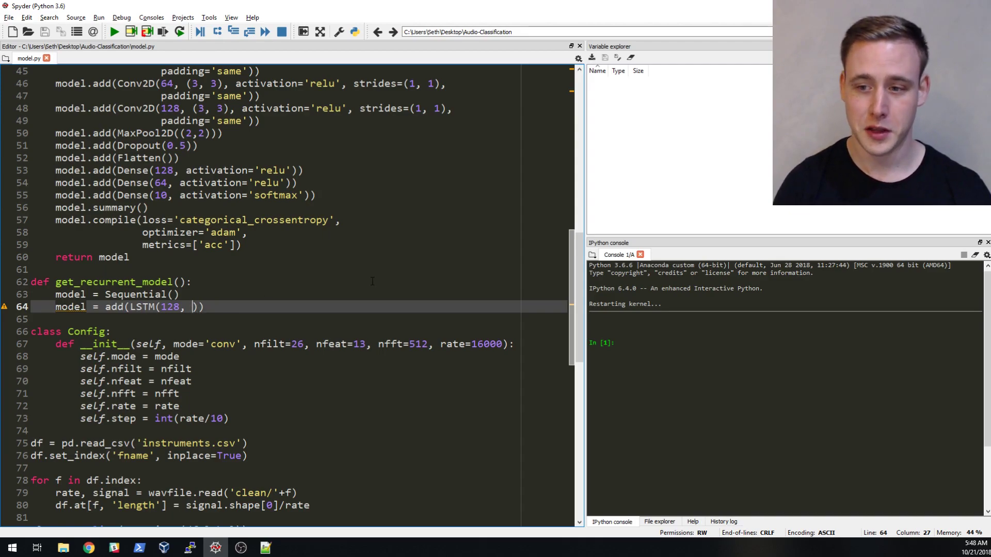
text(return_)
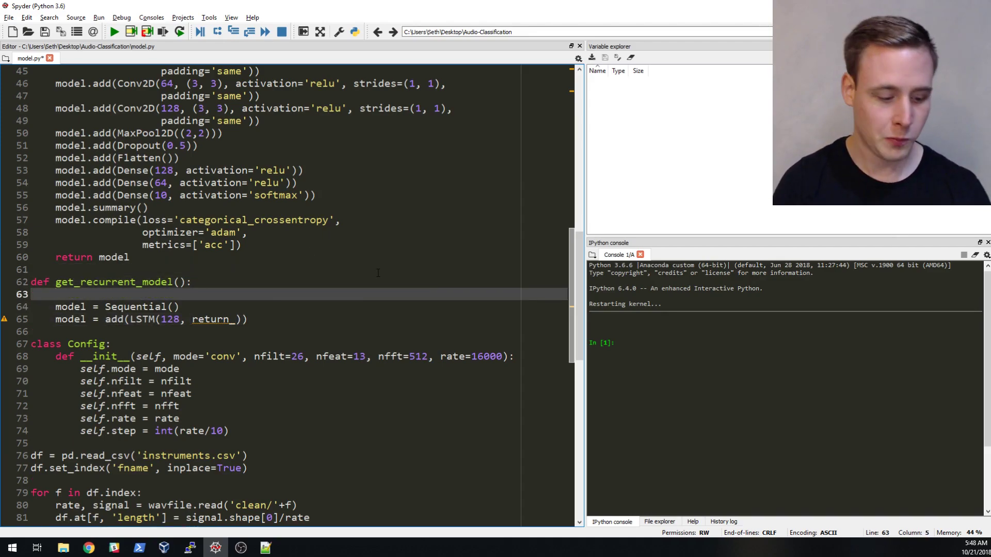
Start the comment '#shape of data for RNN is (n, time, feat)' on the blank line.
text(#shape of data for RNN is)
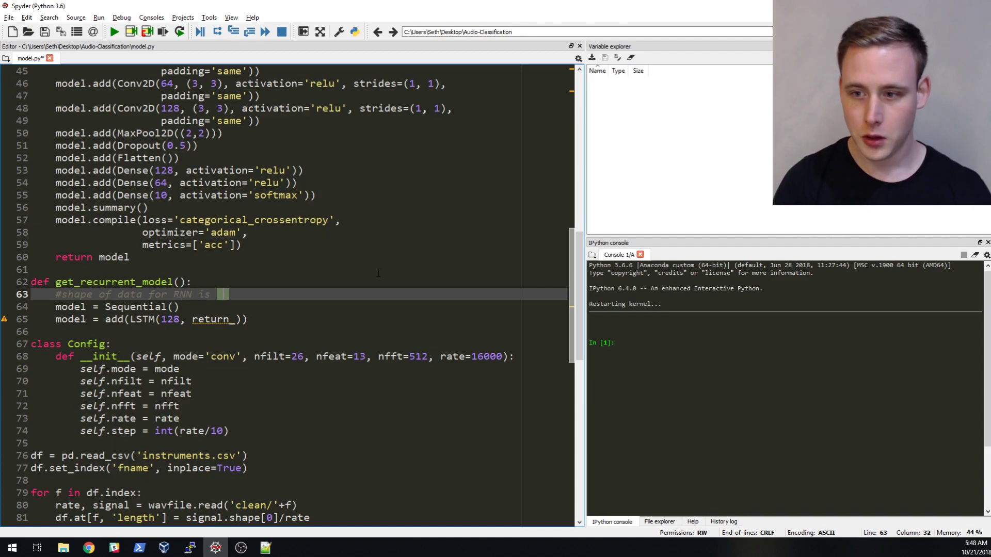
text((n)
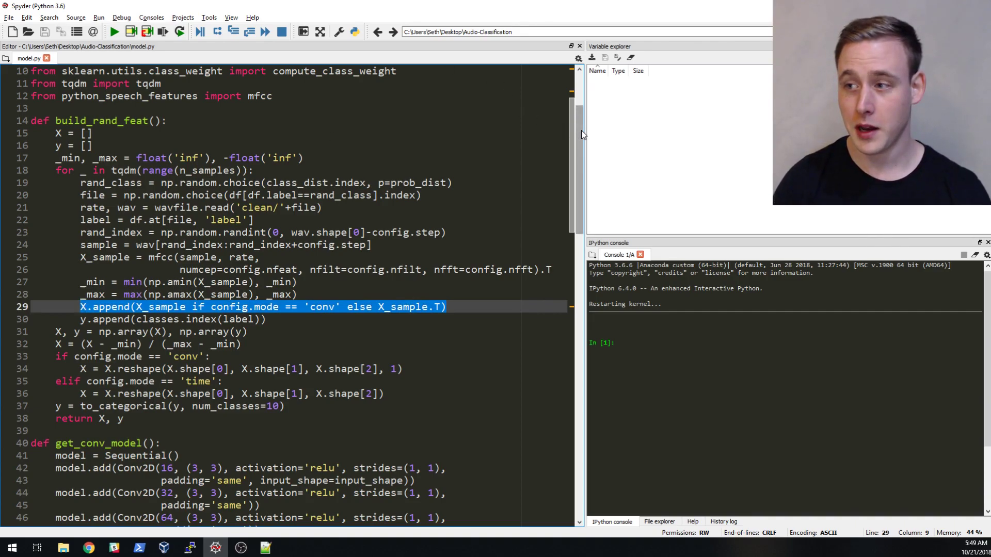
Scroll back down to the unfinished LSTM line in get_recurrent_model.
scroll(down, 3)
text(model = add(LSTM(128, return_)))
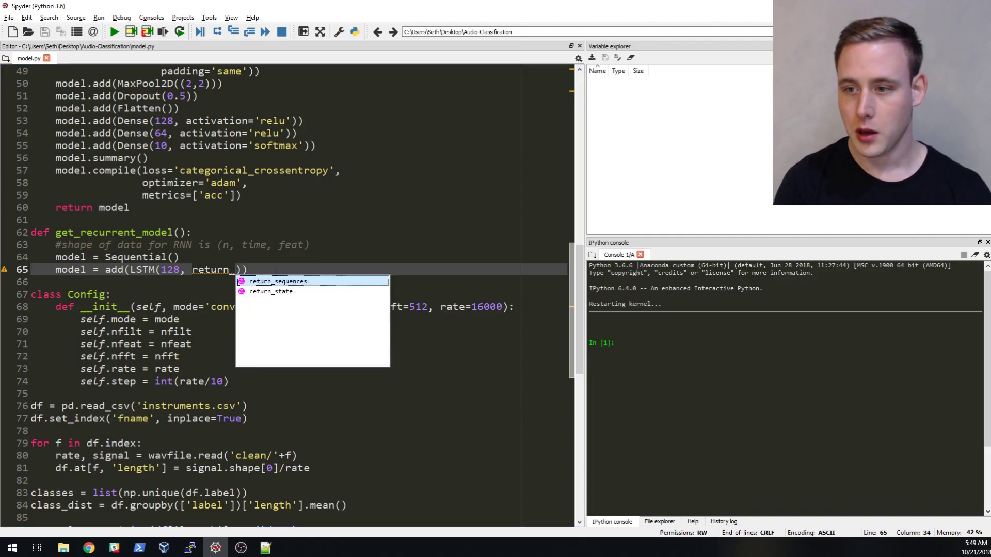
Complete the LSTM line with return_sequences=True and input_shape, then begin the next model line.
click(279, 281)
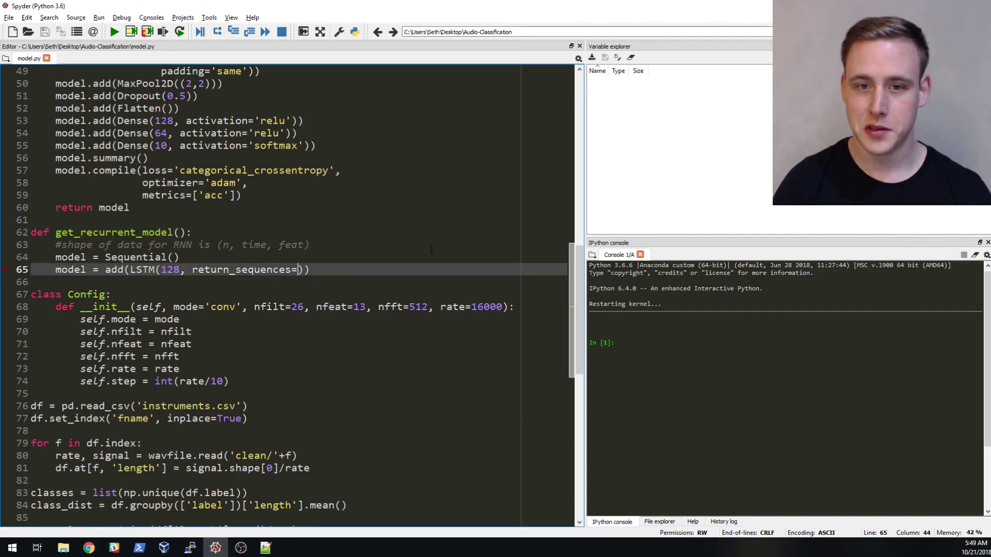
text(Tr)
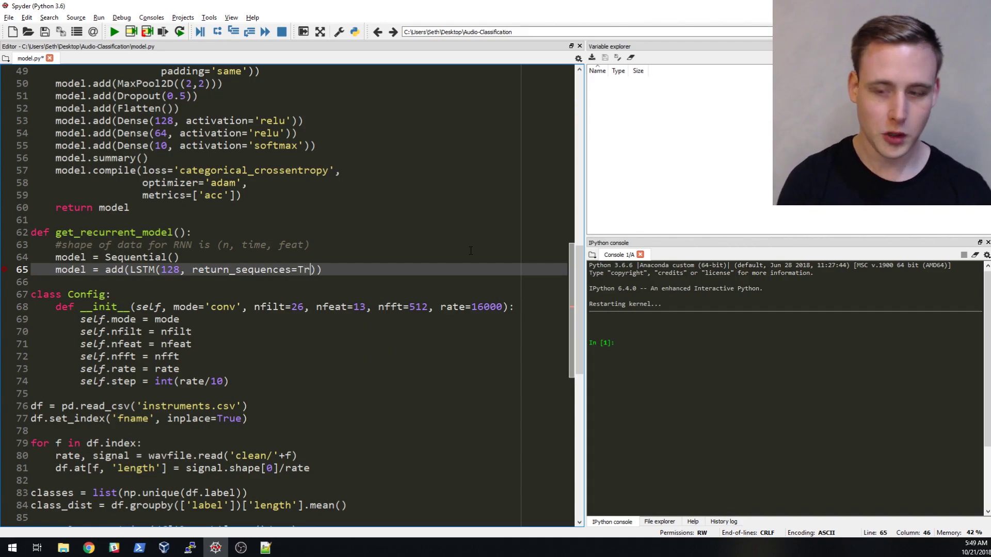
text(ue,)
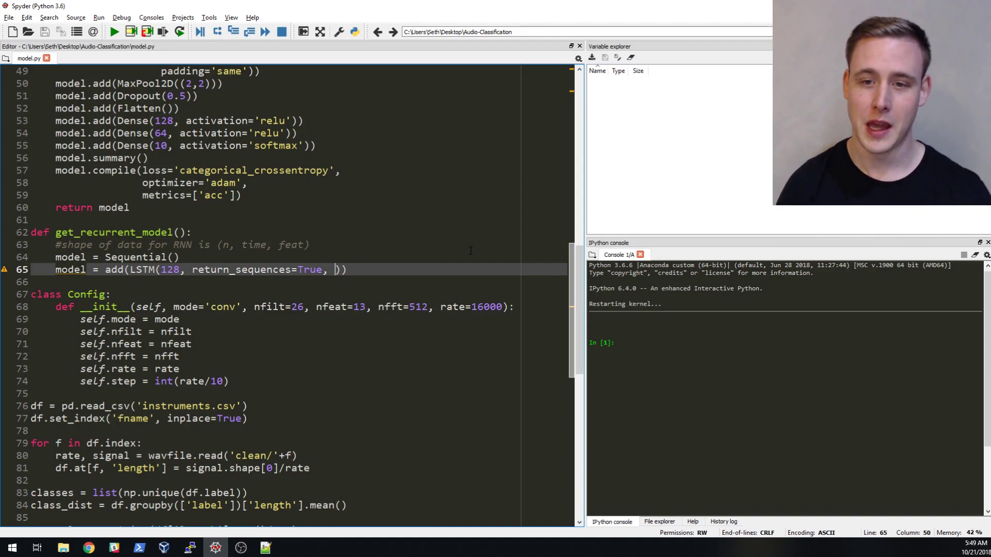
text(input)
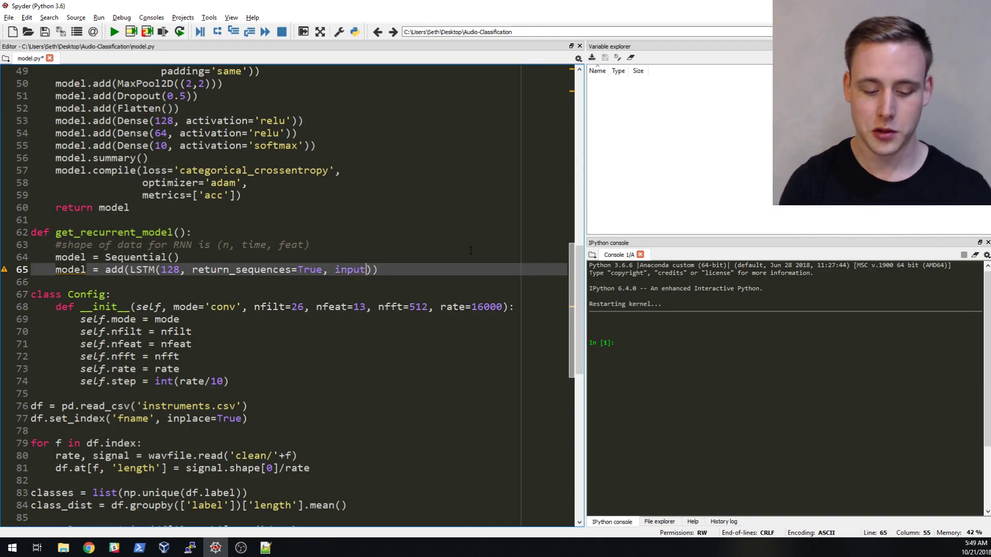
text(_shape)
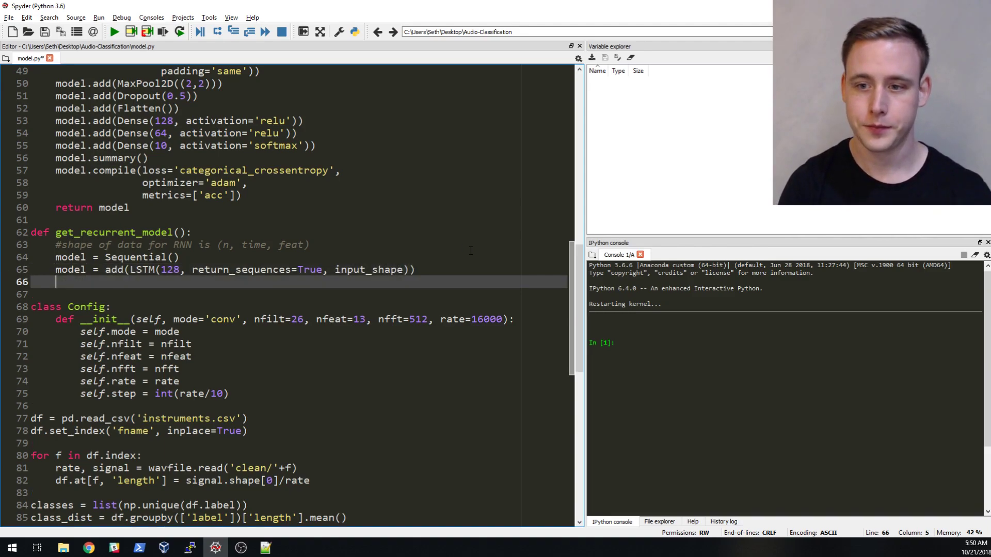
text(model =)
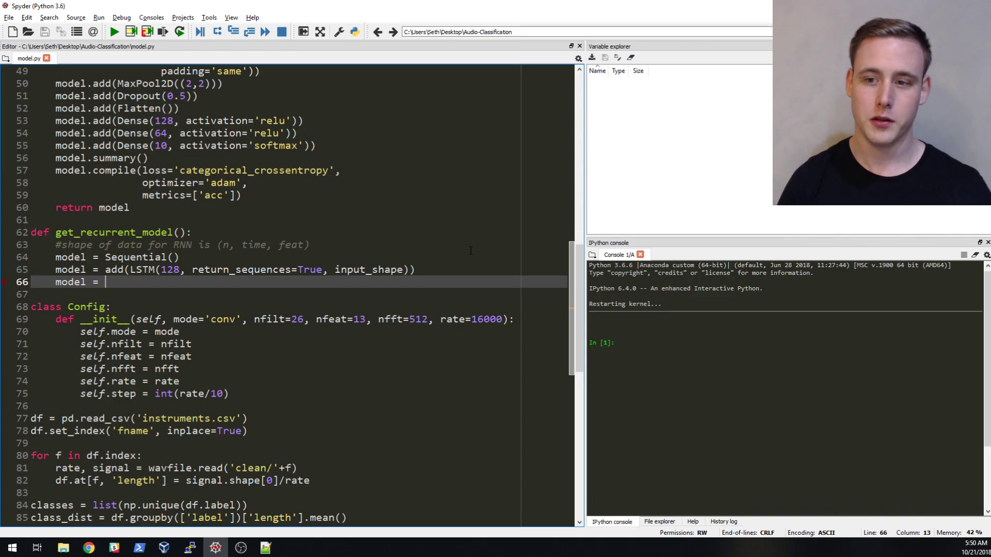
Add a second LSTM(128, return_sequences=True) layer line and open a line beneath it.
text(add)
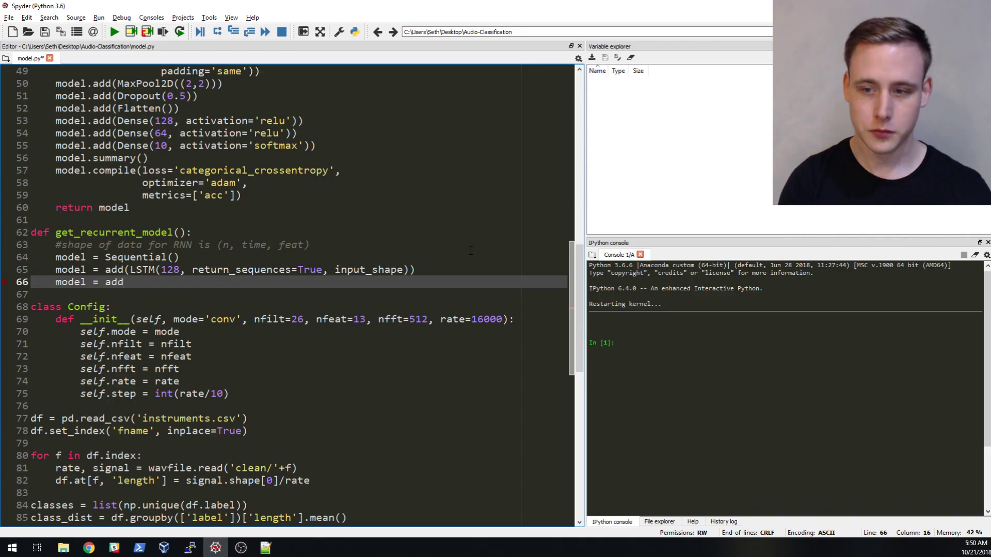
text((Ls)
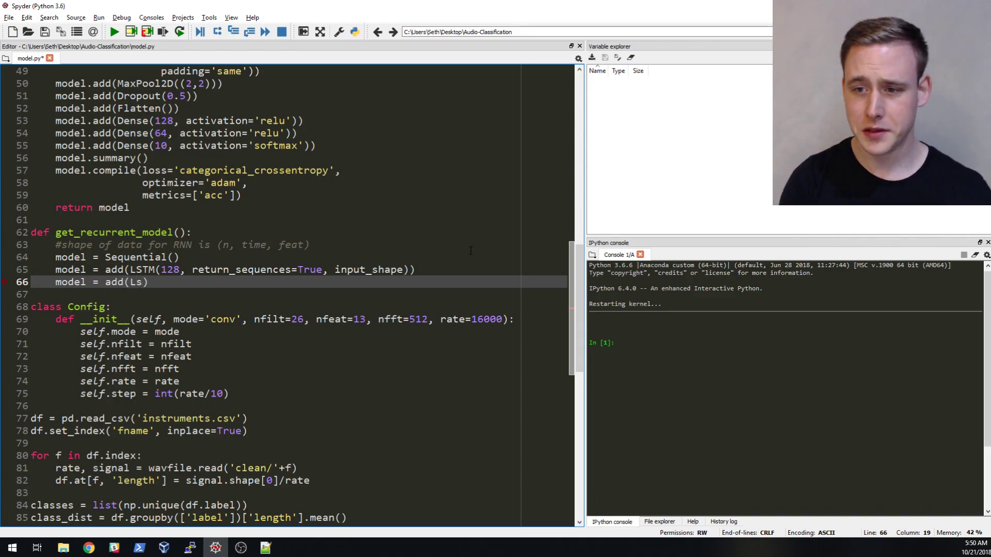
text(STM())
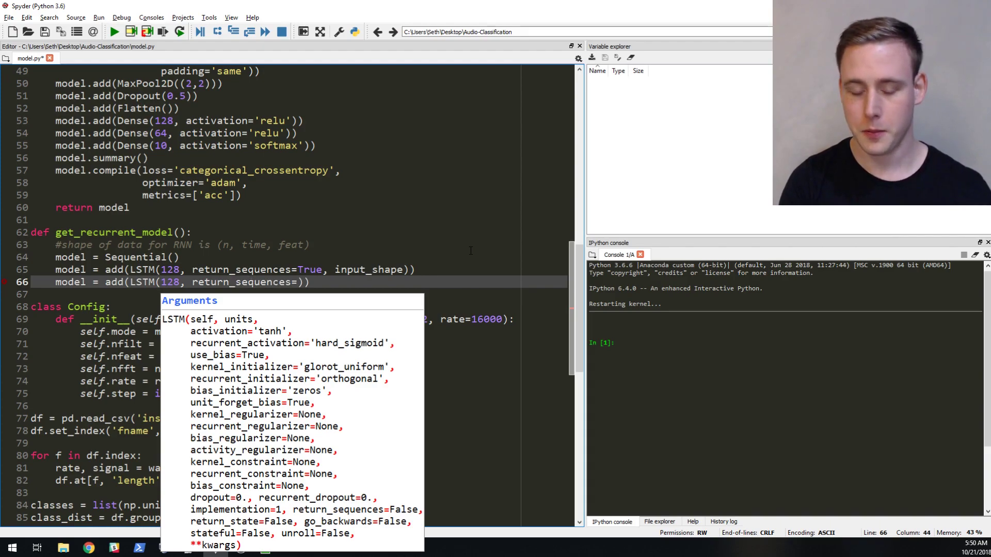
text(True)
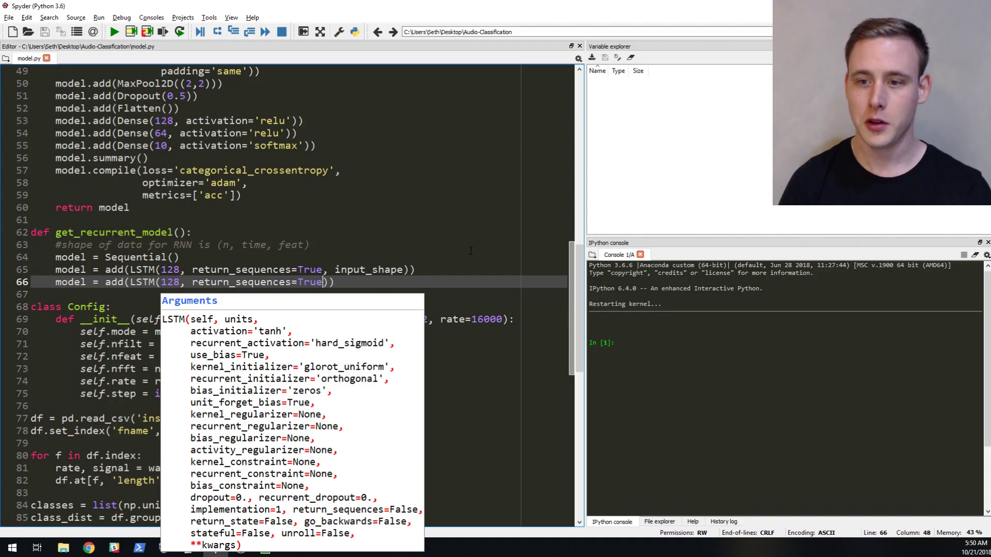
text())
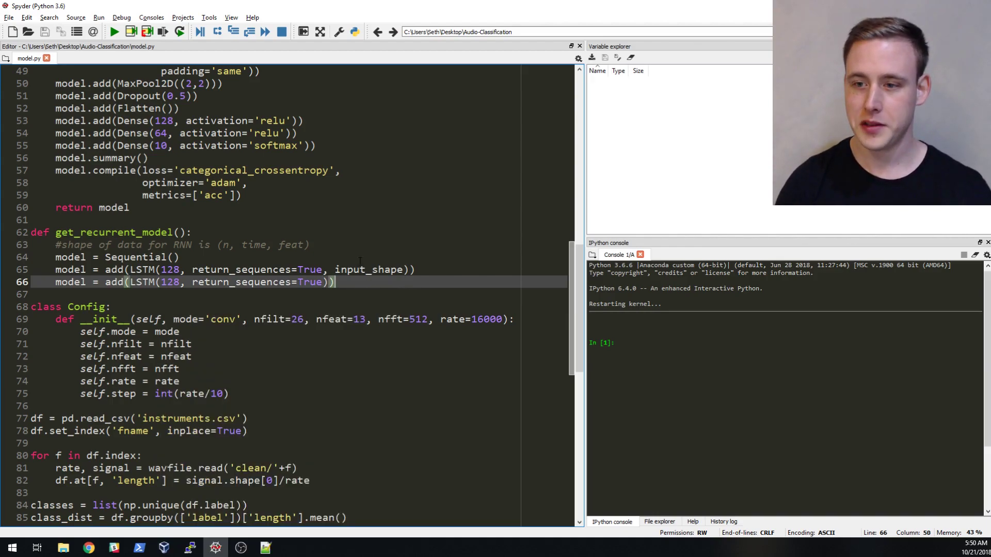
double_click(140, 281)
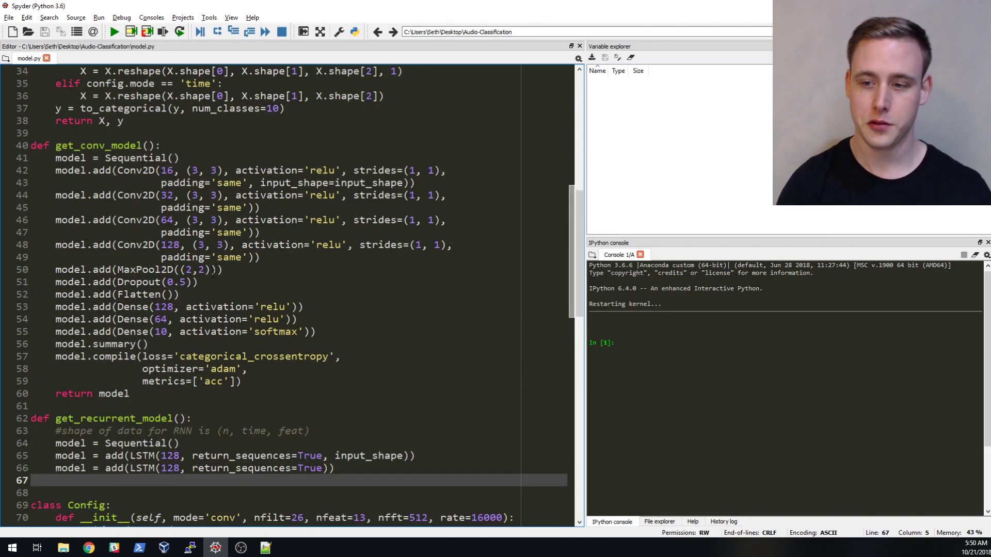
Change both LSTM lines to model.add(...) and add a model.add(Dropout(0.5)) layer.
scroll(down, 3)
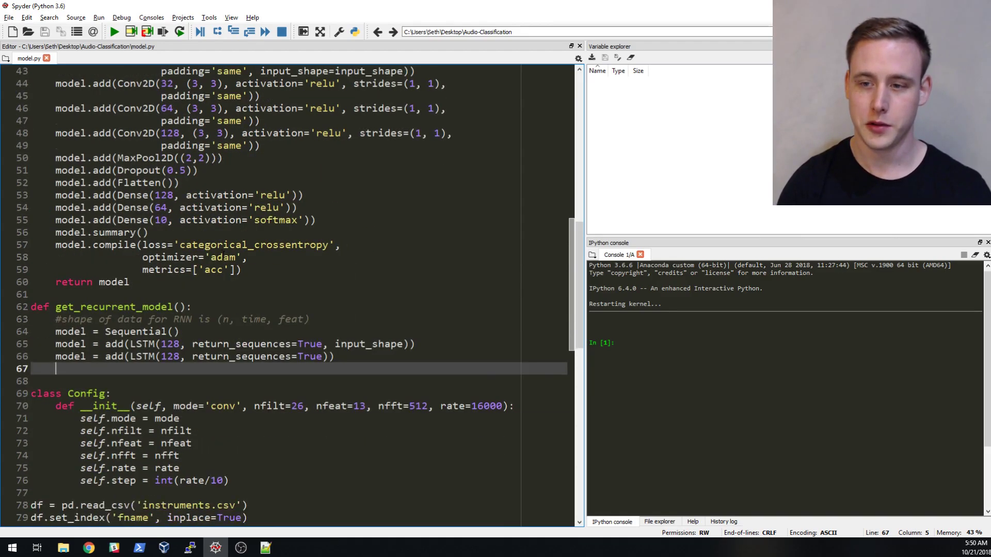
scroll(down, 3)
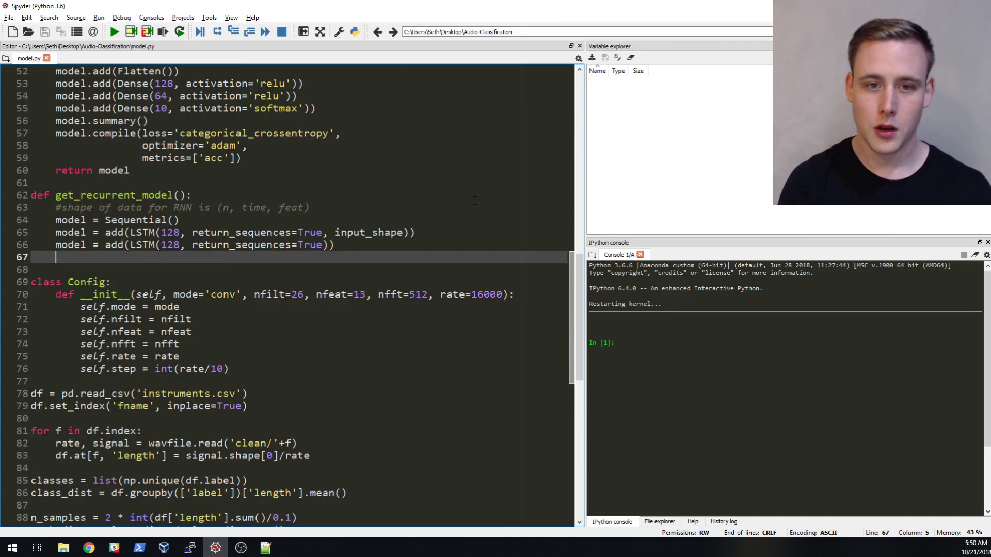
text(model =)
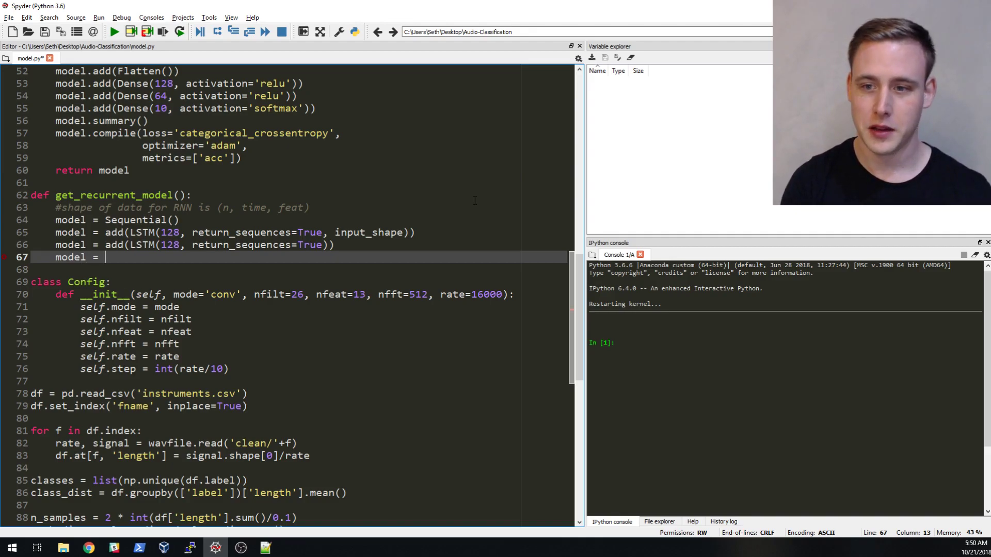
key(BackSpace)
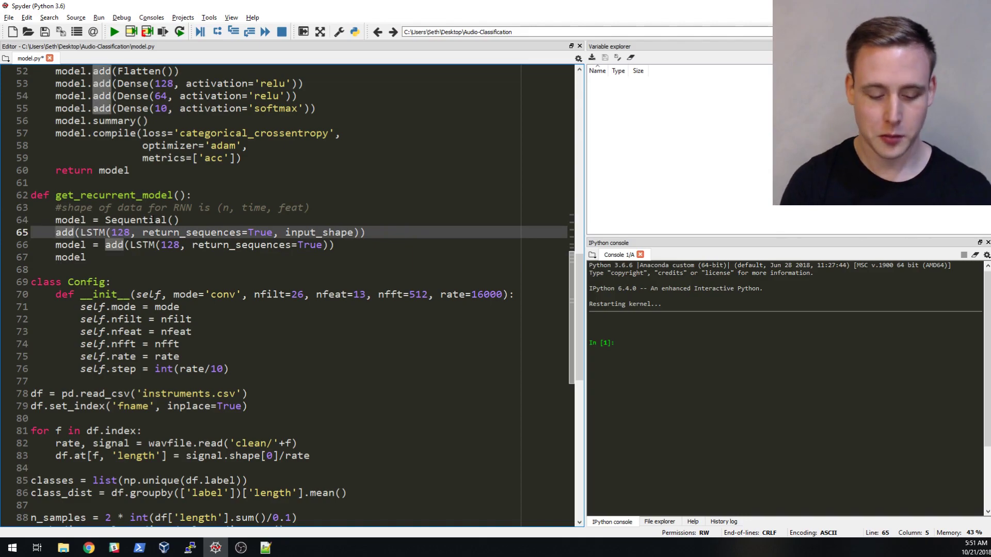
text(model.)
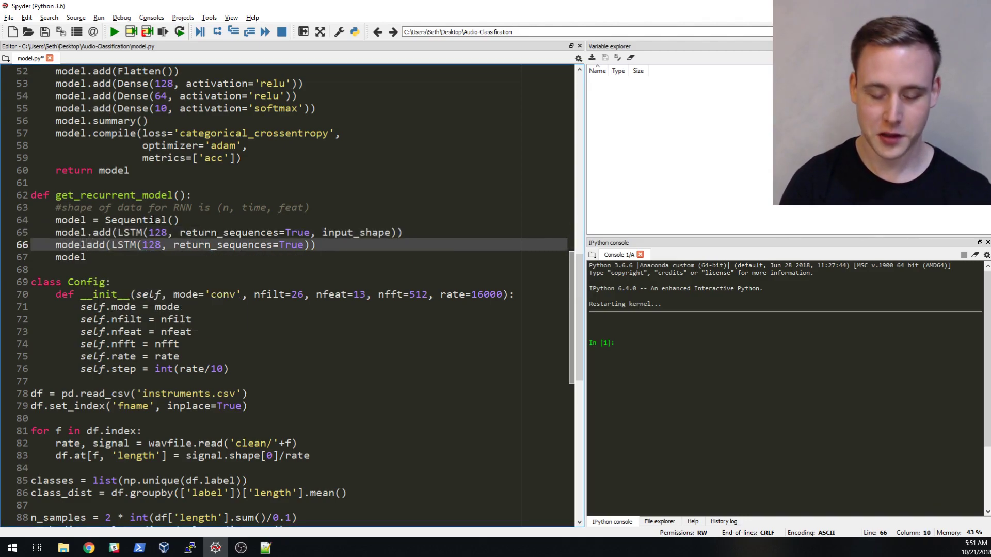
text(.add()
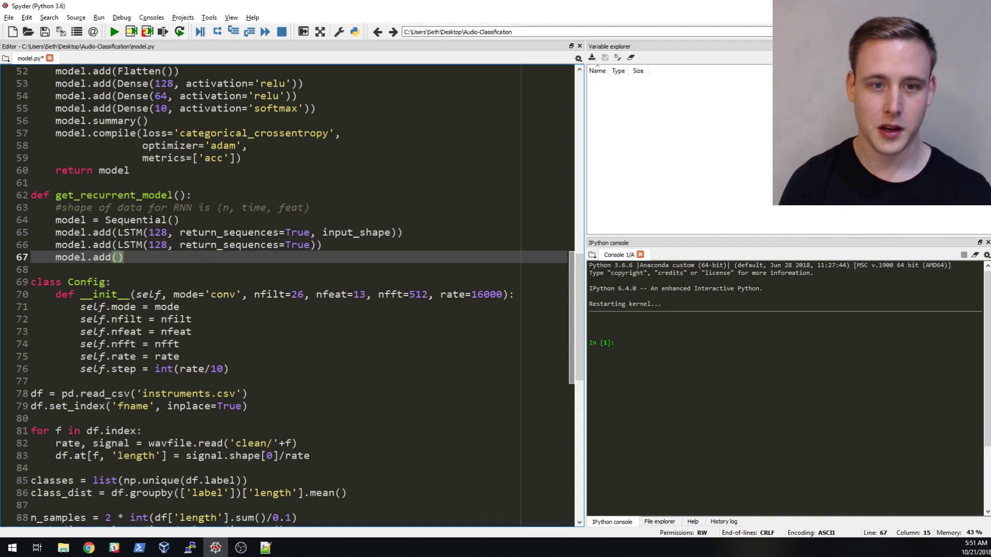
text(Drio)
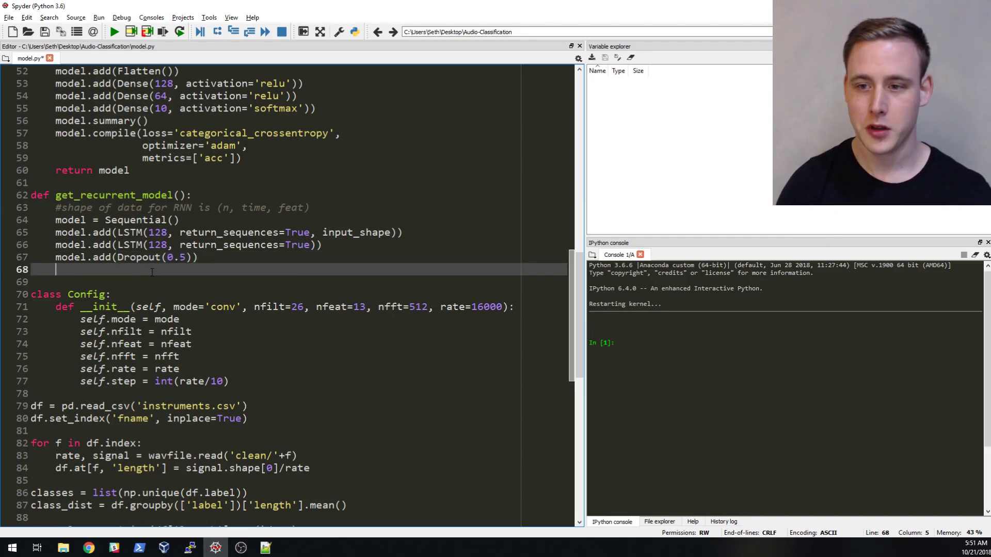
mouse_move(159, 278)
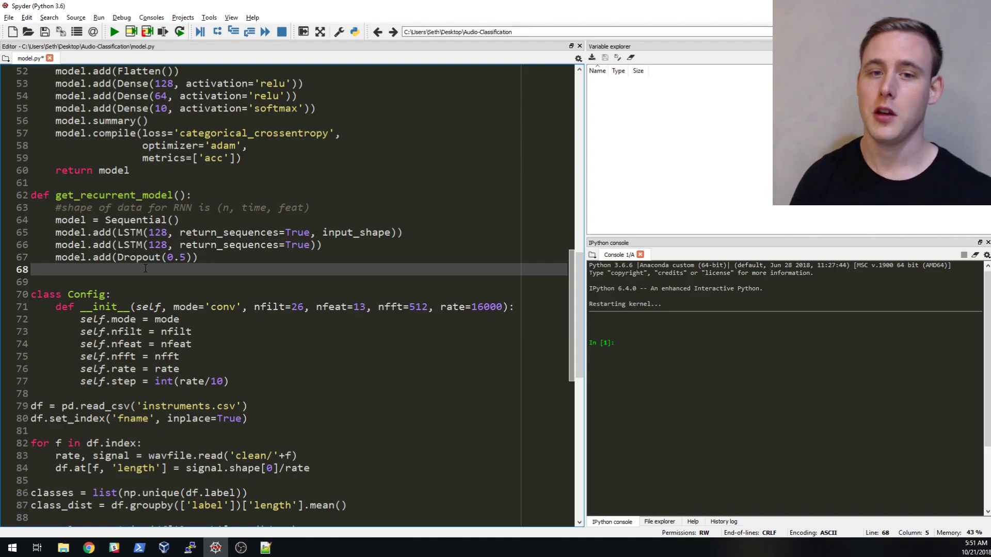
Add model.add(TimeDistributed(Dense(64, activation='relu'))) after the Dropout line.
text(model.add()
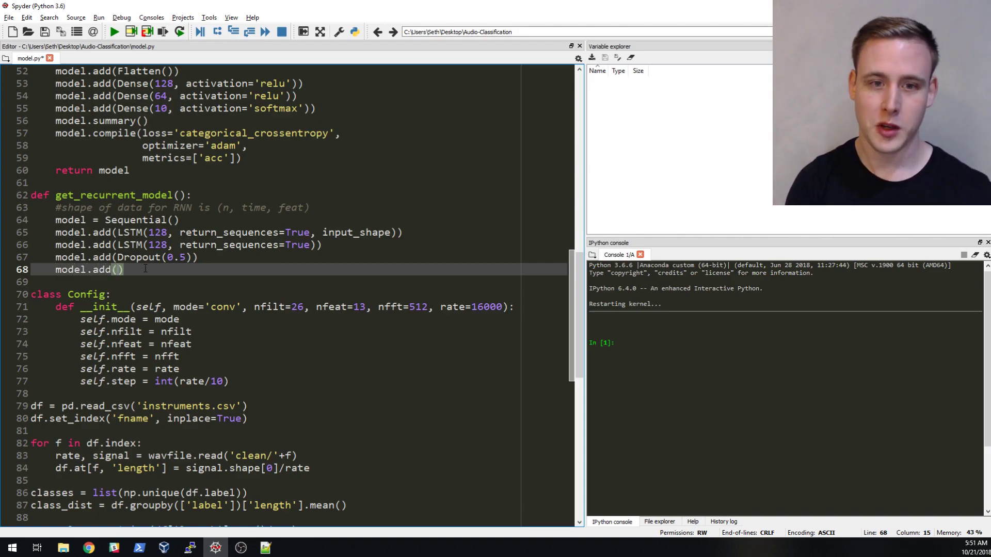
text(Den)
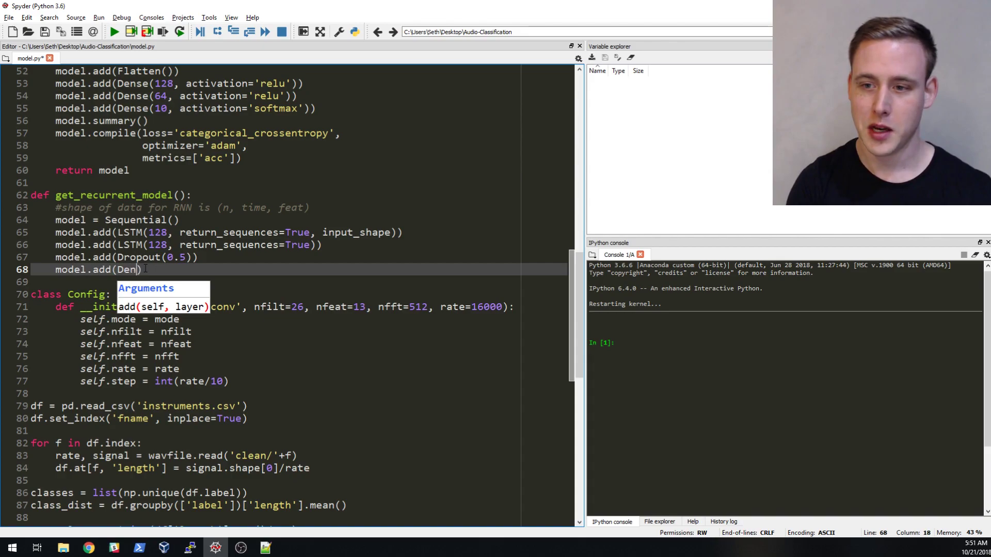
text(se)
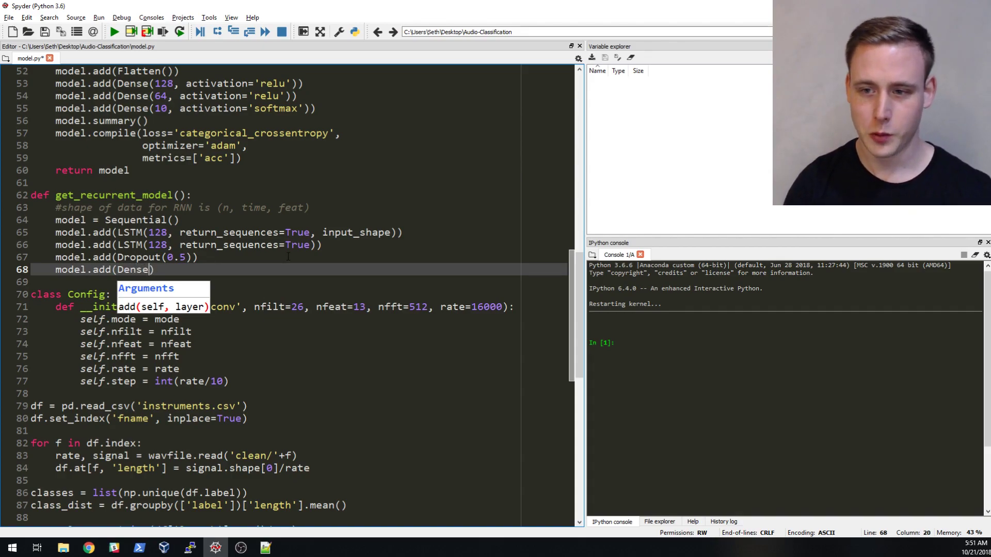
text(Ti)
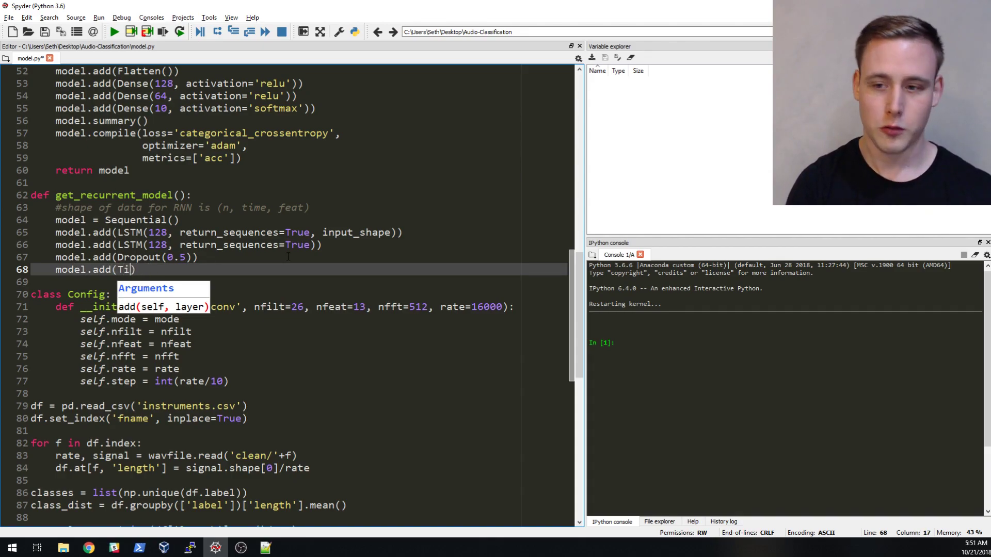
text(me)
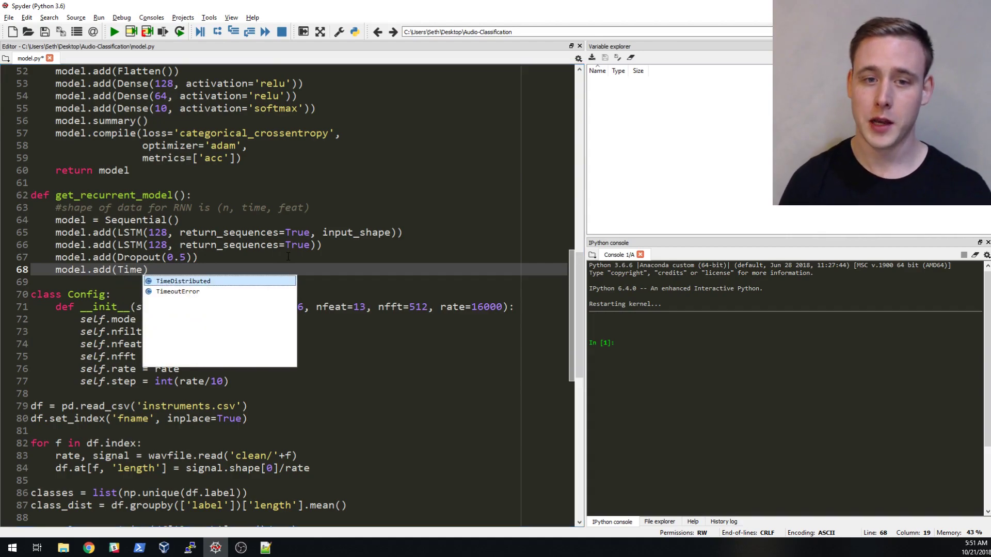
click(184, 280)
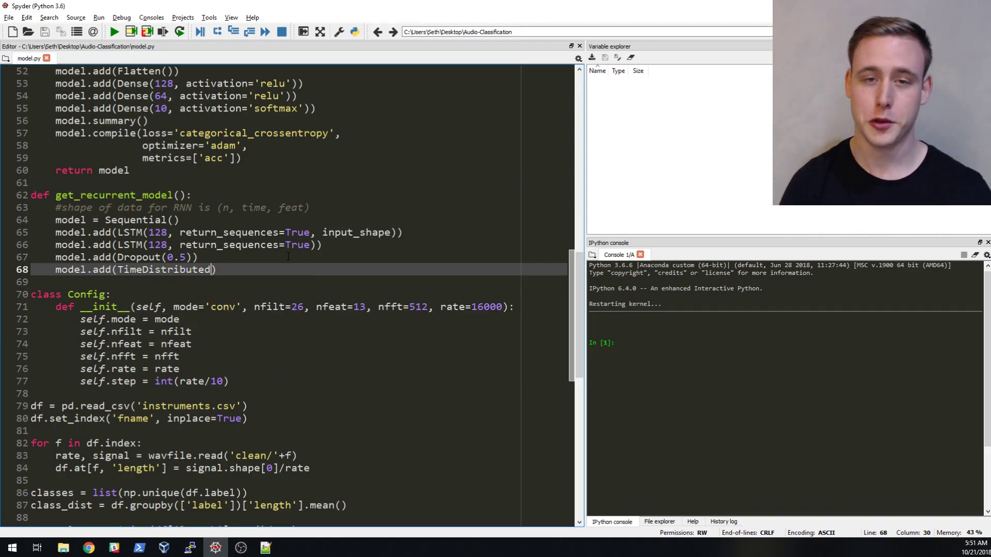
text(()
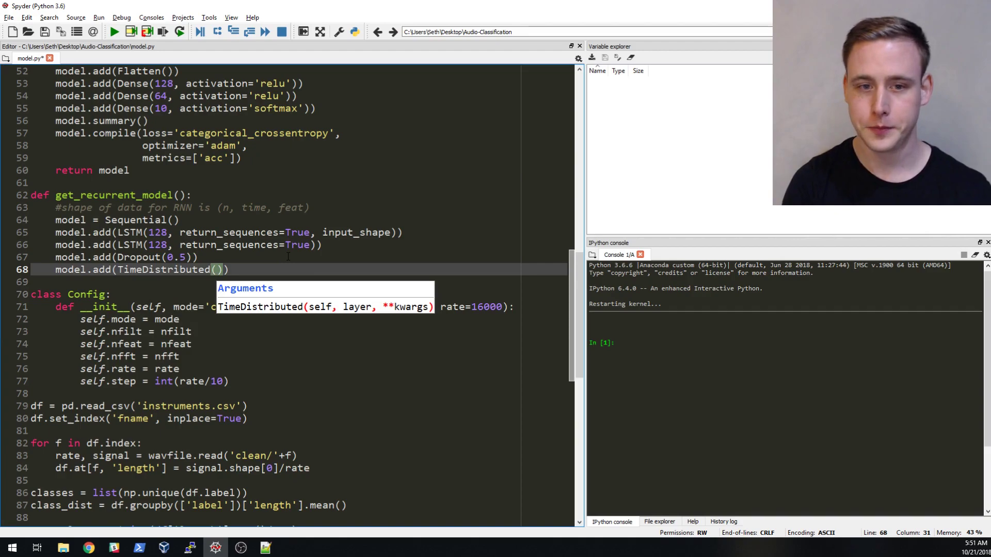
text(Dense)
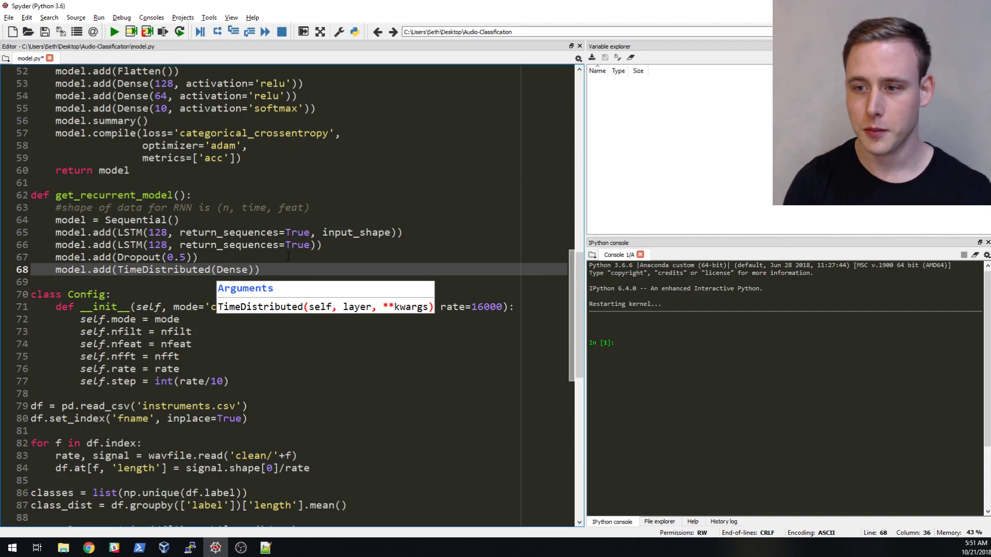
text(()
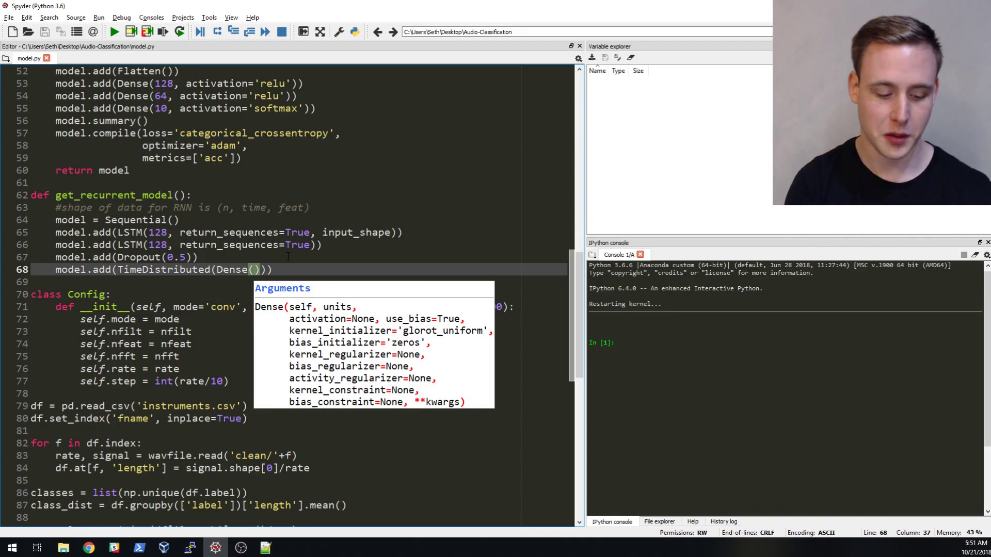
text(64,)
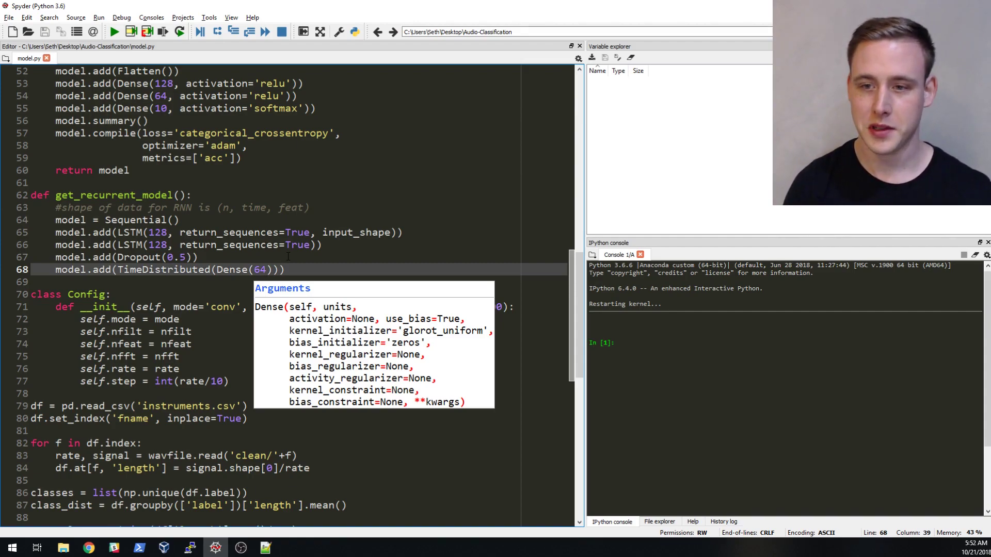
text(, activation='relu)
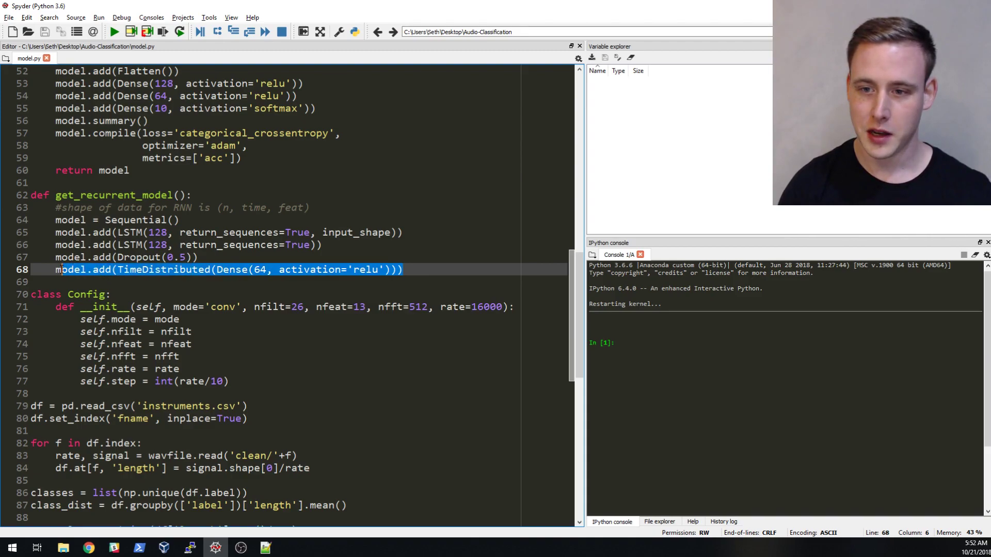
Duplicate the TimeDistributed line and set the copies to 32, 16 and 8 units.
click(405, 269)
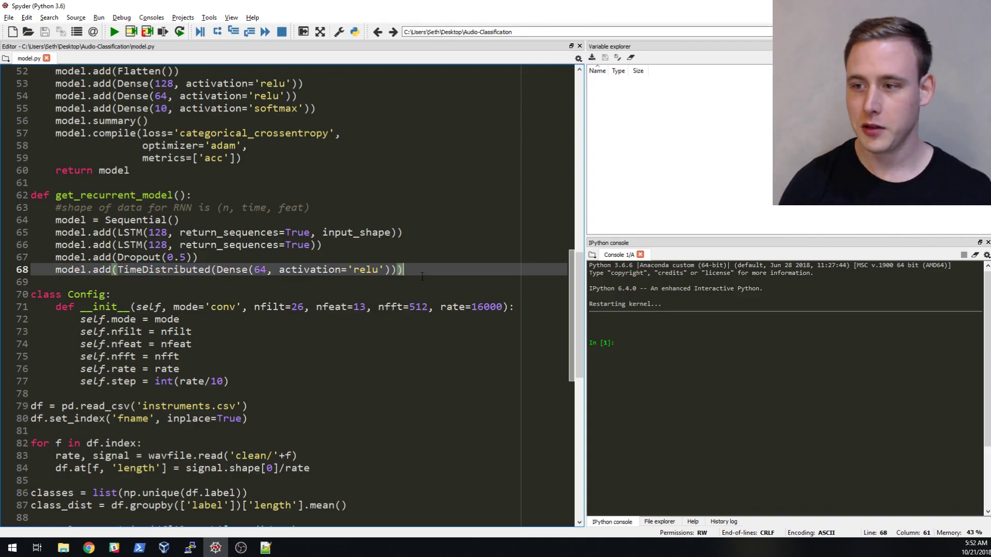
mouse_move(415, 294)
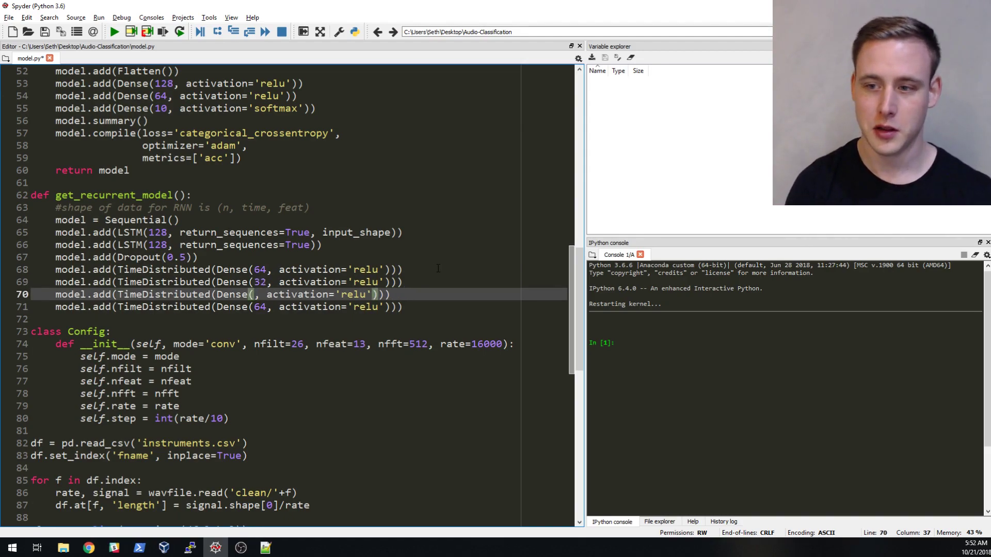
text(16)
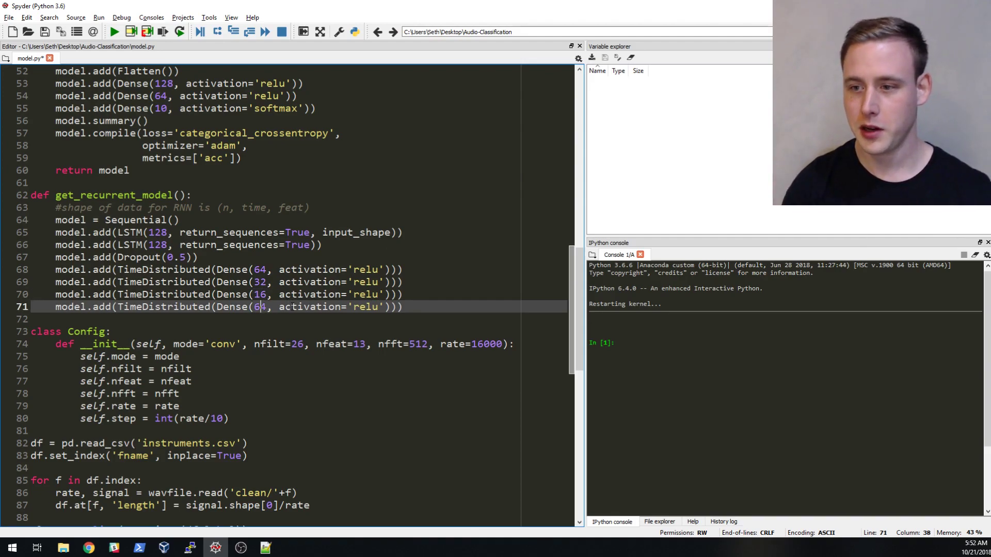
key(BackSpace)
text(8)
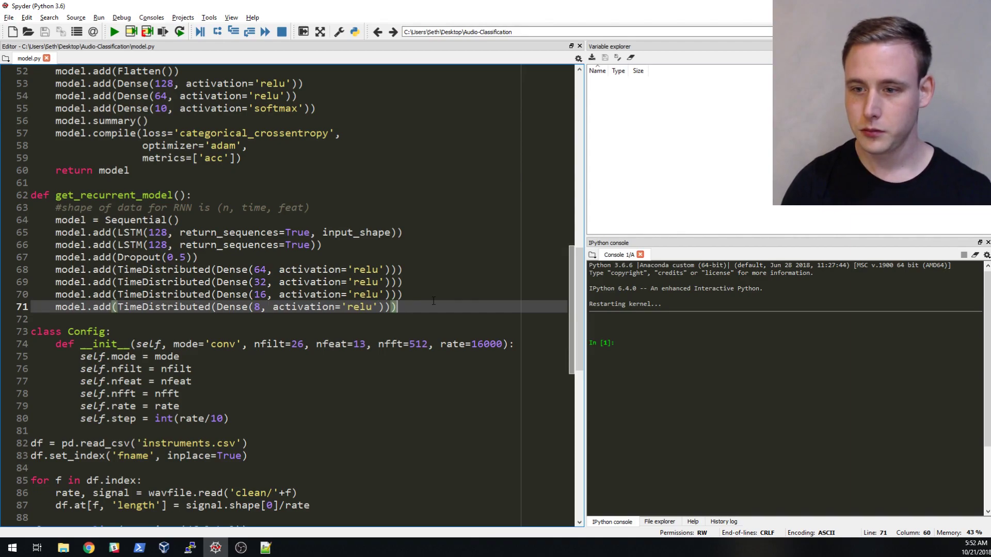
key(Return)
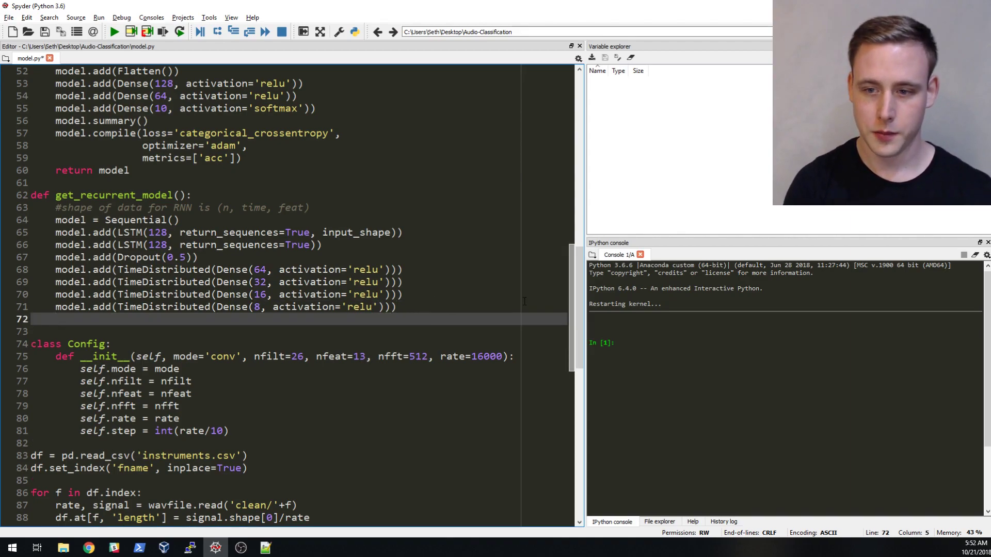
Add a Flatten layer and a Dense(10, activation='softmax') output layer.
text(model.f)
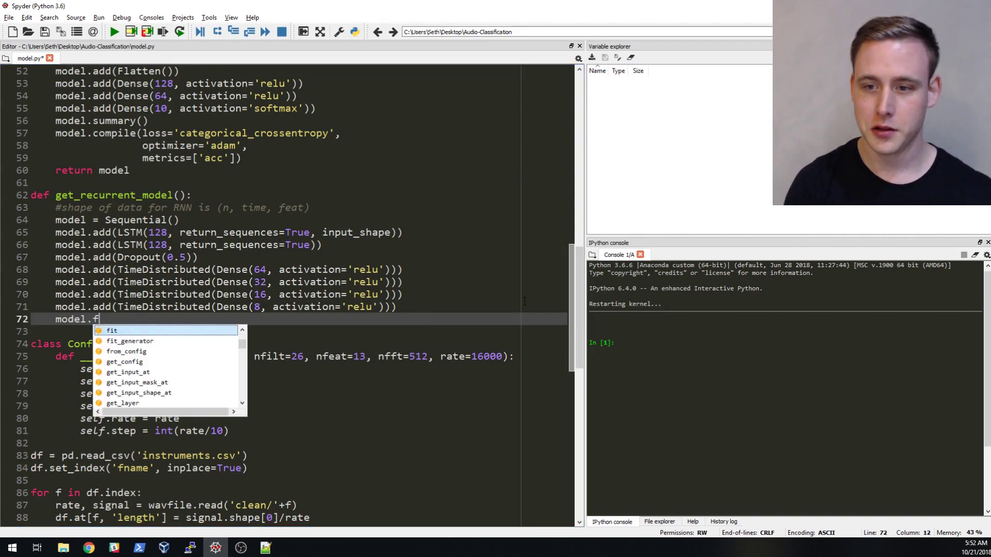
key(BackSpace)
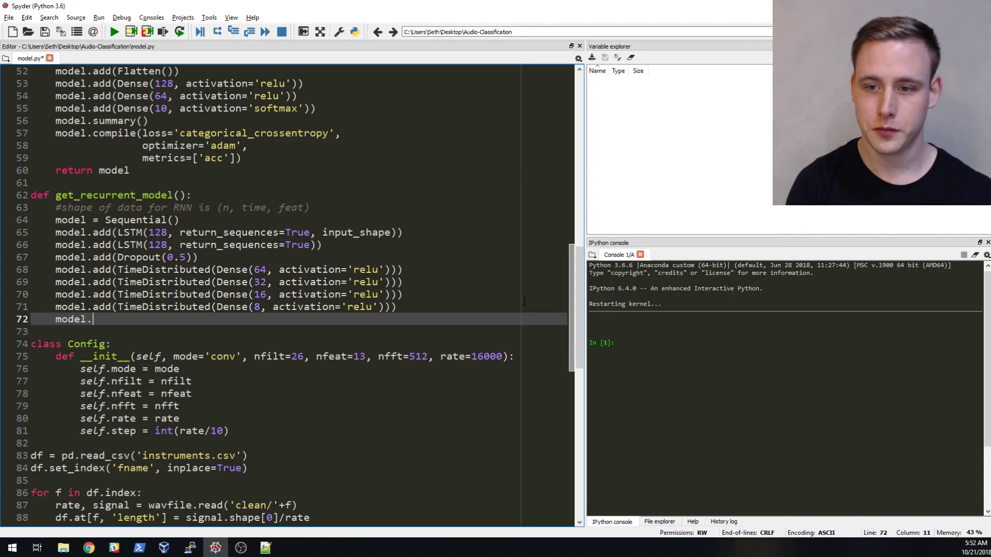
text(,add)
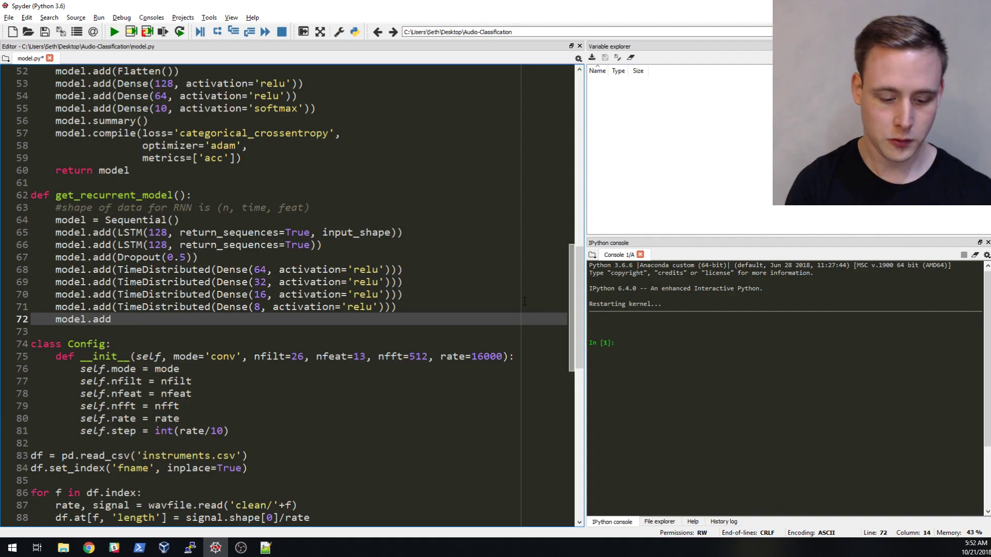
text((Flatten()
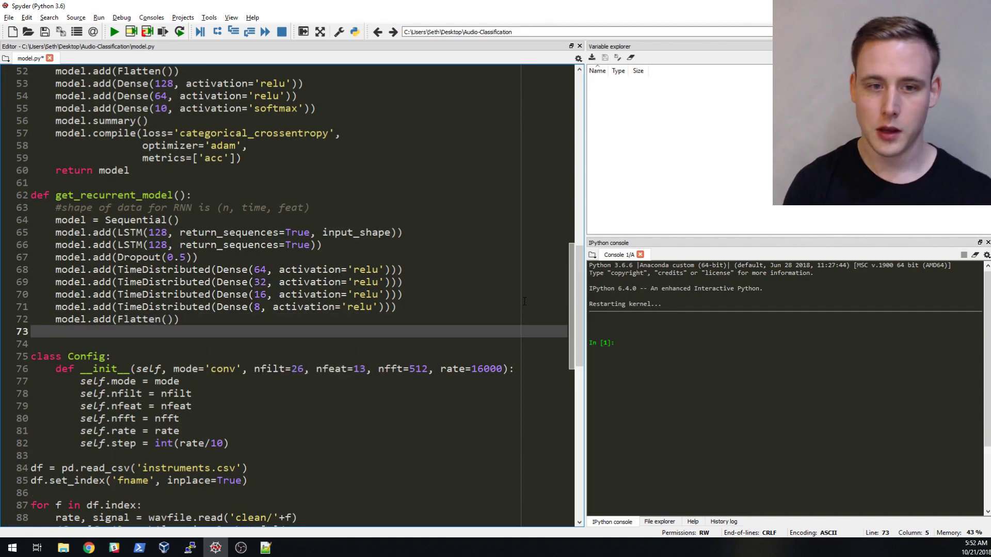
text(model.add(Dense()
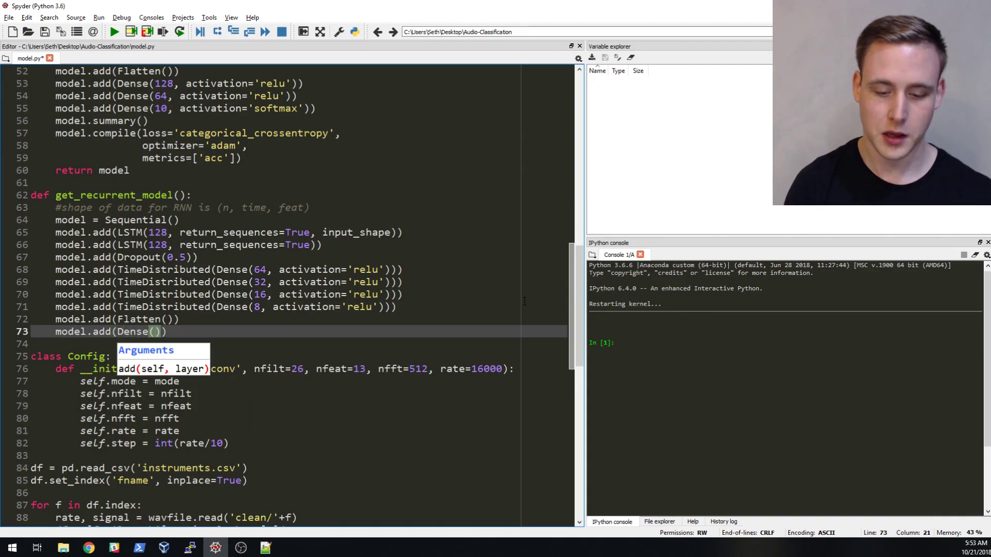
text(10, activation=)
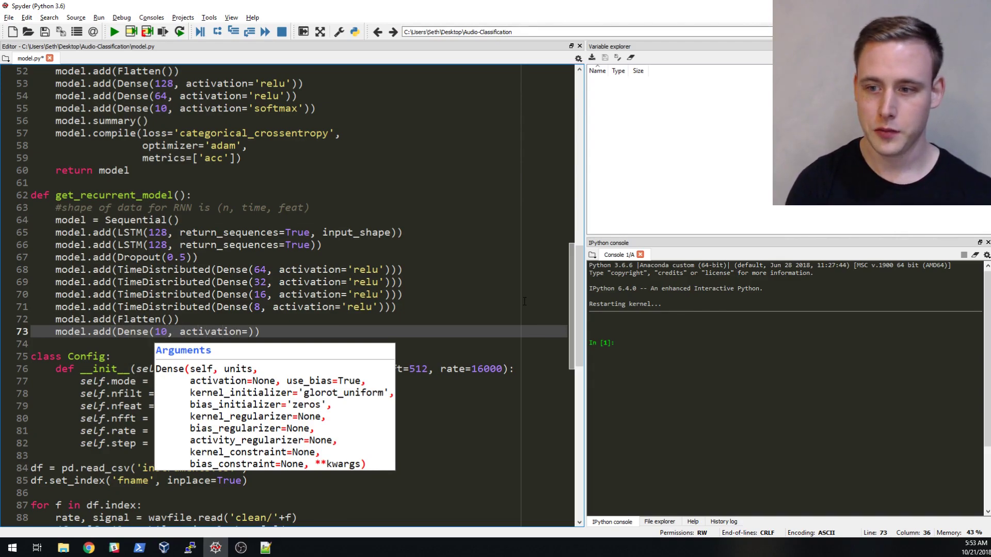
text('se)
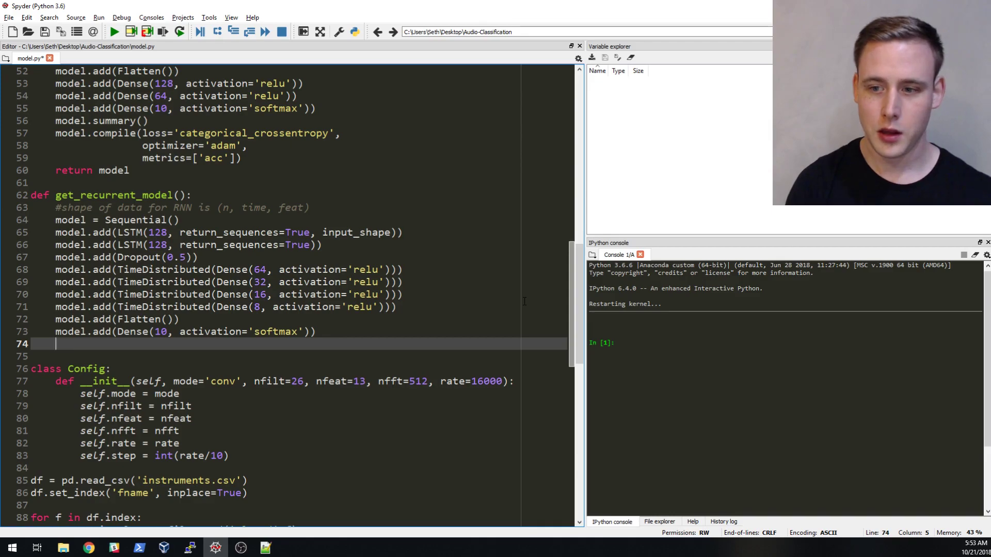
Add model.summary() and start the model.compile(loss= call.
text(model.summary()
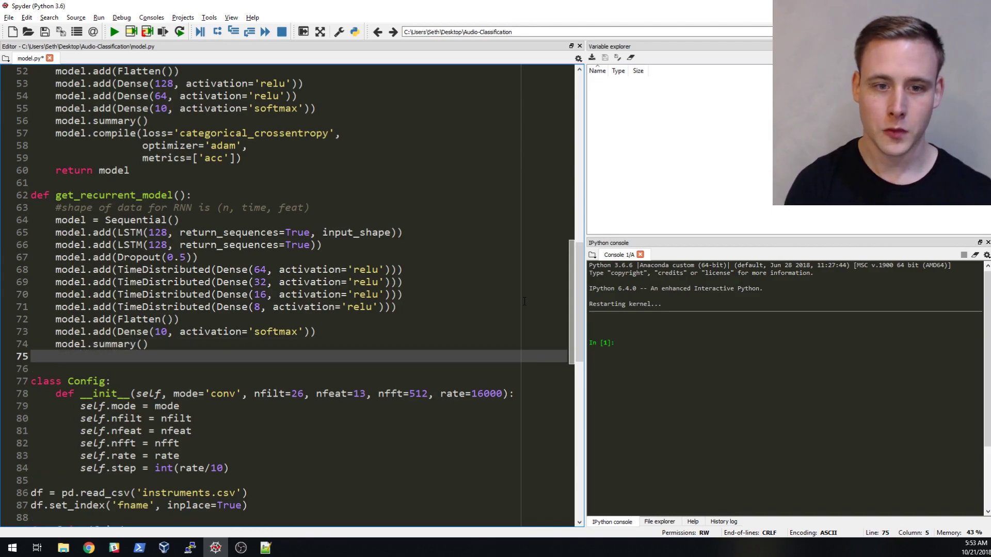
text(model.compile)
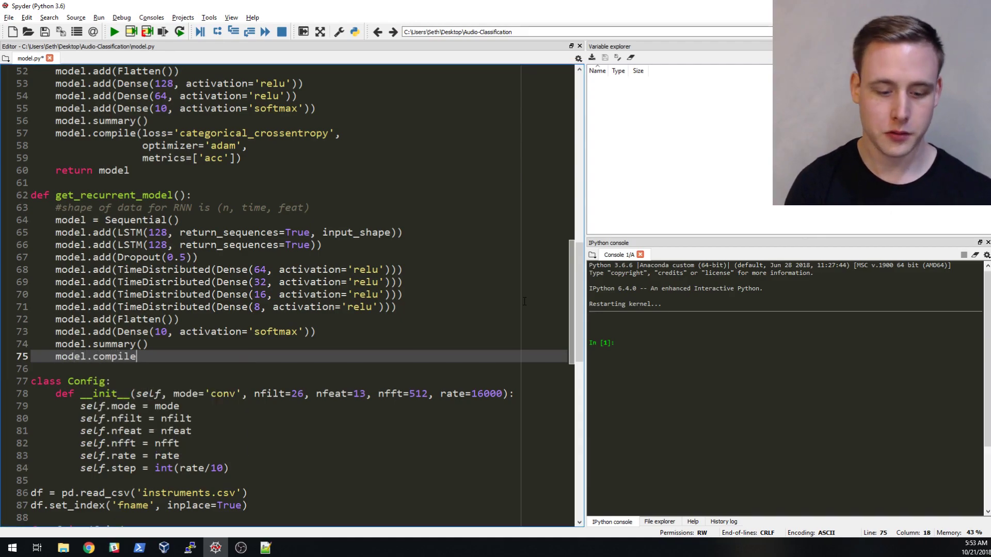
text((los)
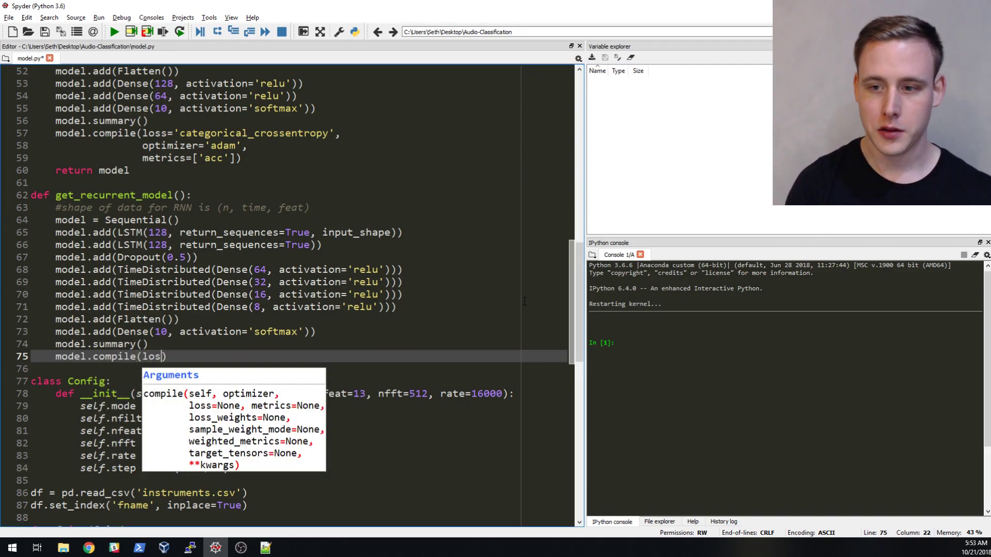
text(s=)
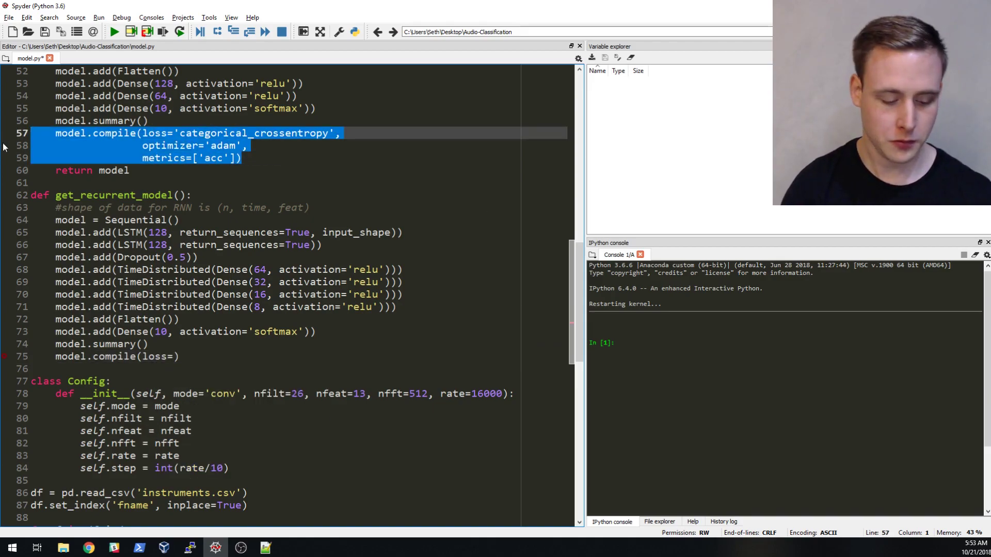
Paste the categorical_crossentropy, adam, acc compile settings from get_conv_model and return the model.
click(115, 356)
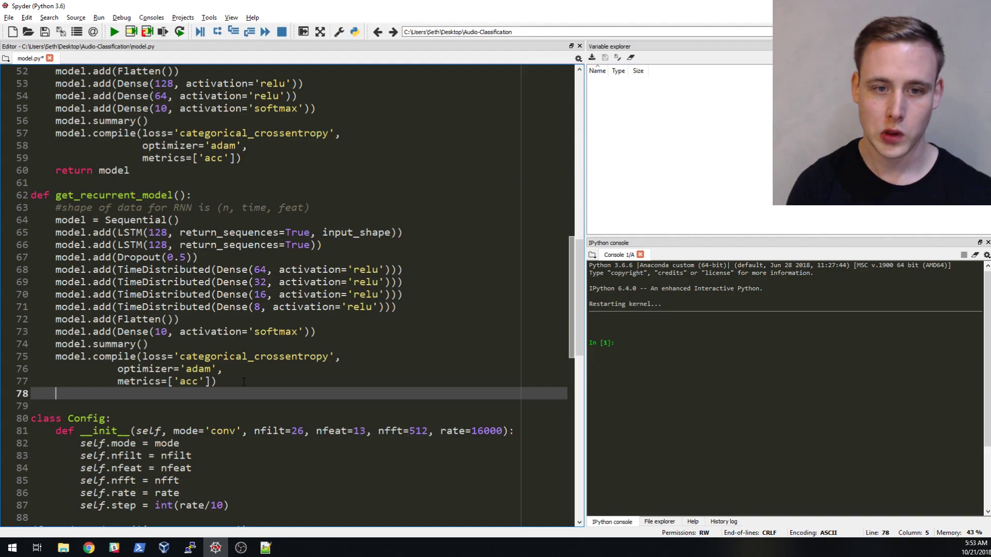
text(return model)
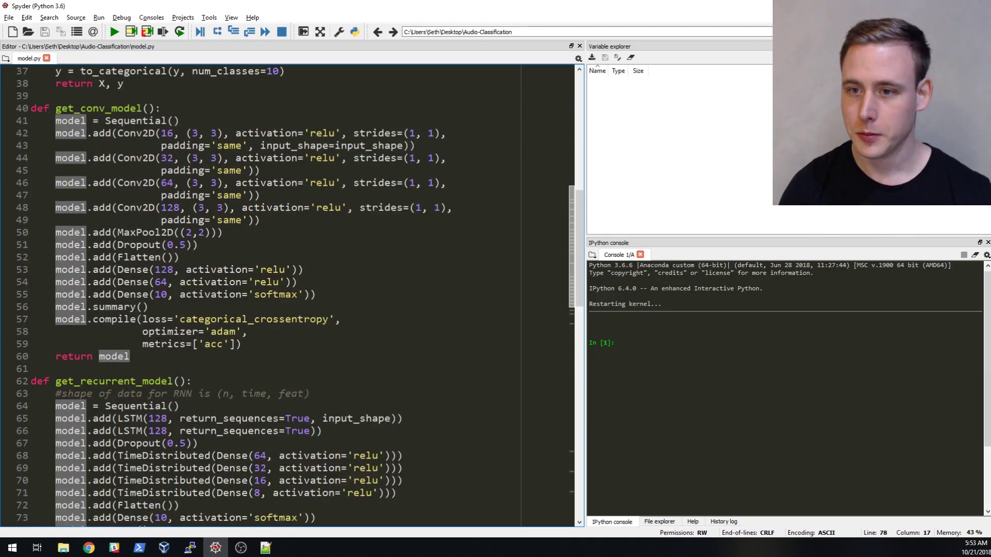
scroll(down, 3)
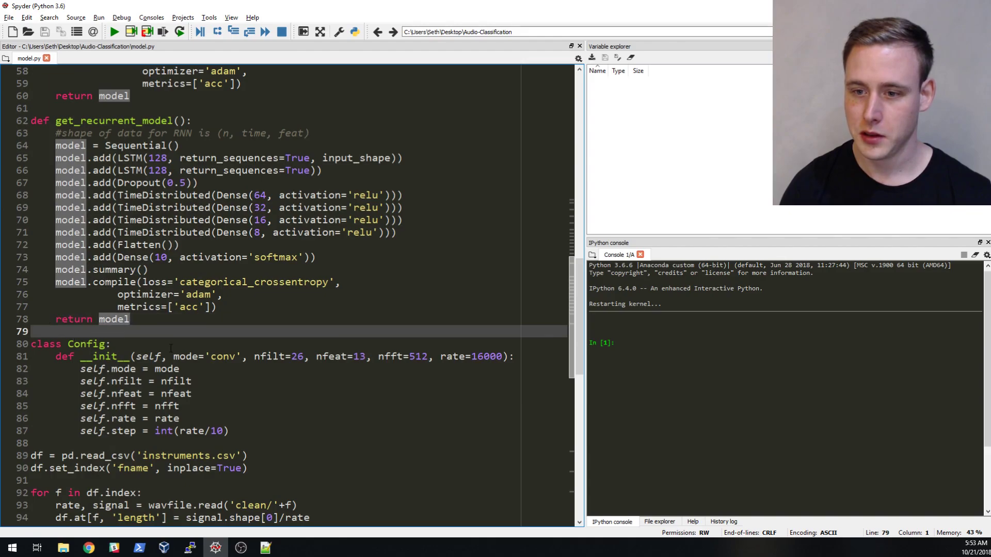
scroll(down, 3)
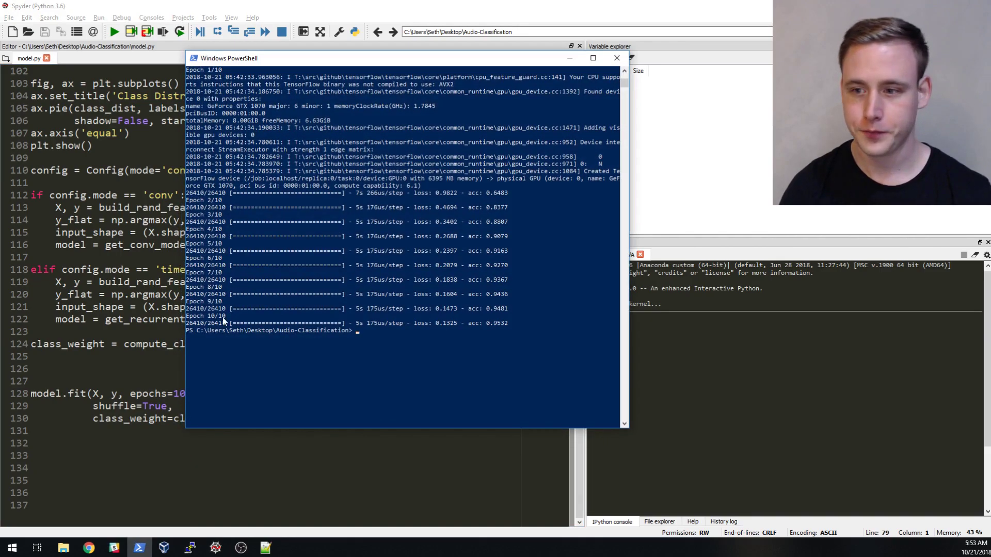
Clear the PowerShell screen and run python model.py.
text(cle)
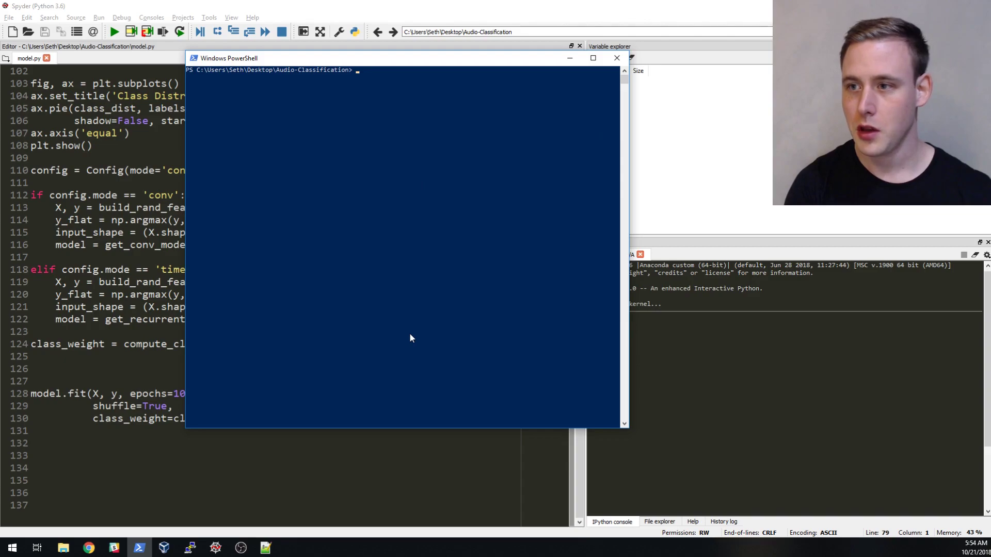
text(python model.py)
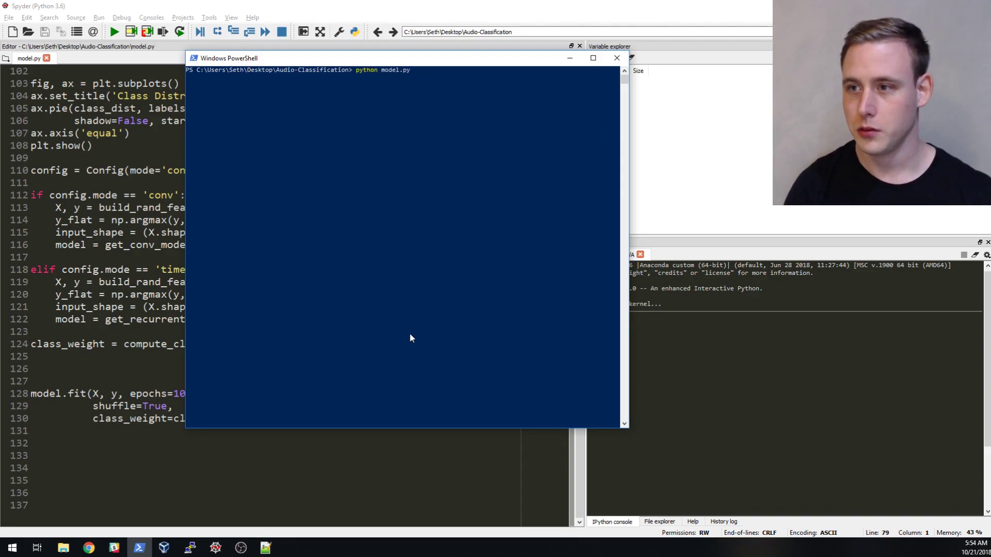
Set Config(mode='time') in model.py and return to PowerShell to rerun it.
click(615, 57)
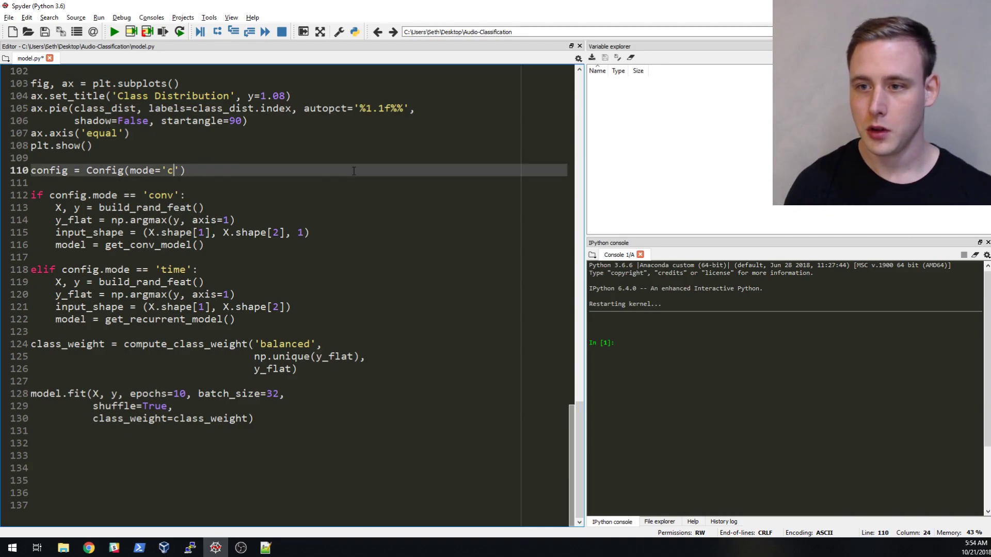
text(ime)
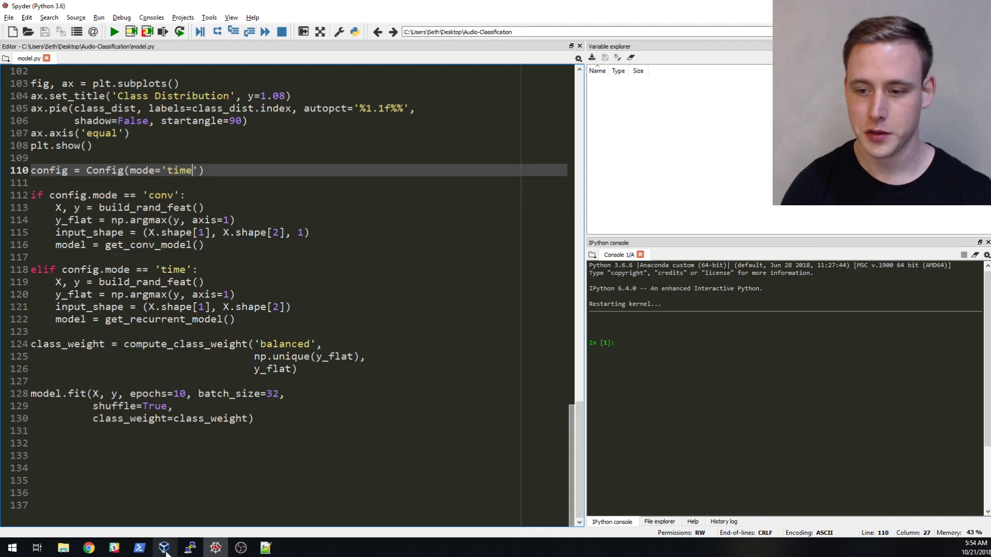
click(140, 547)
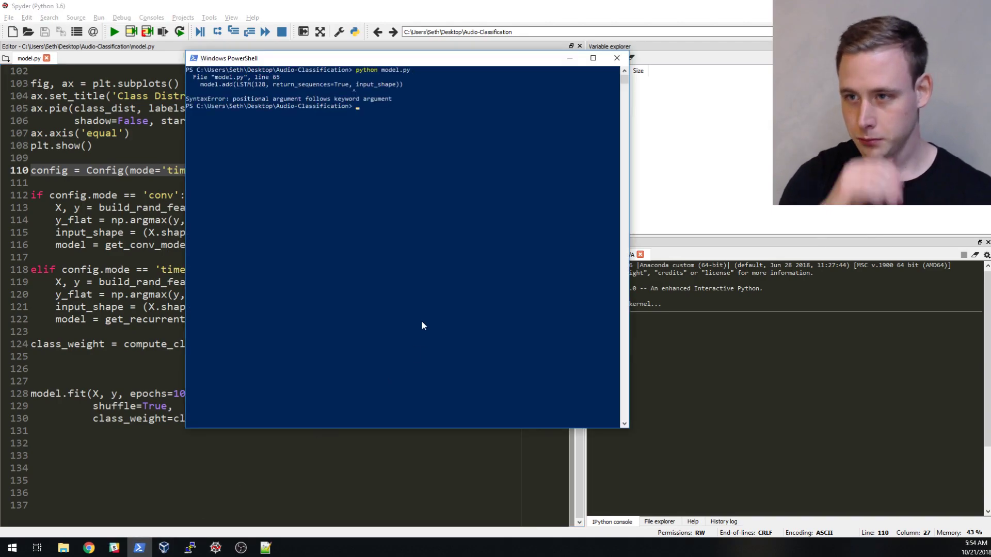
mouse_move(328, 145)
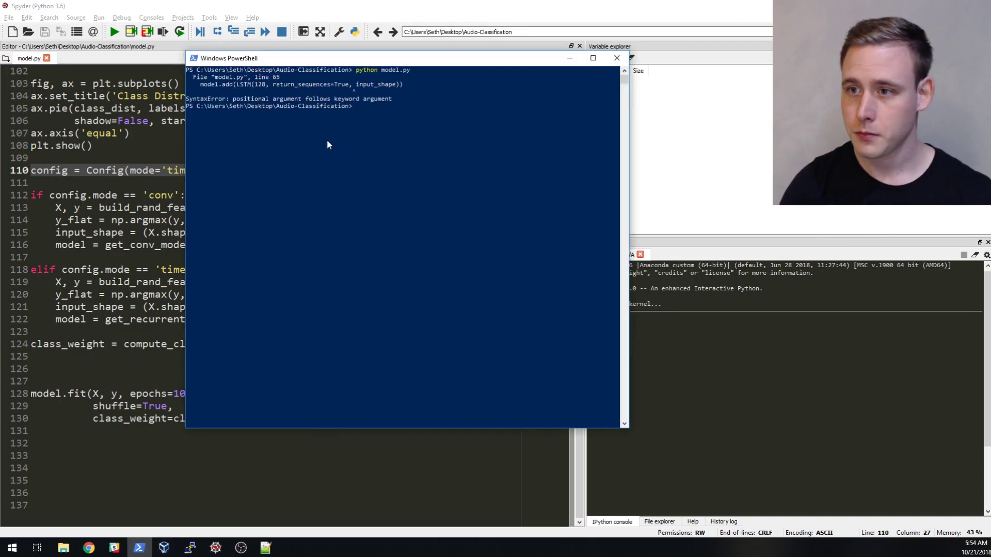
mouse_move(418, 113)
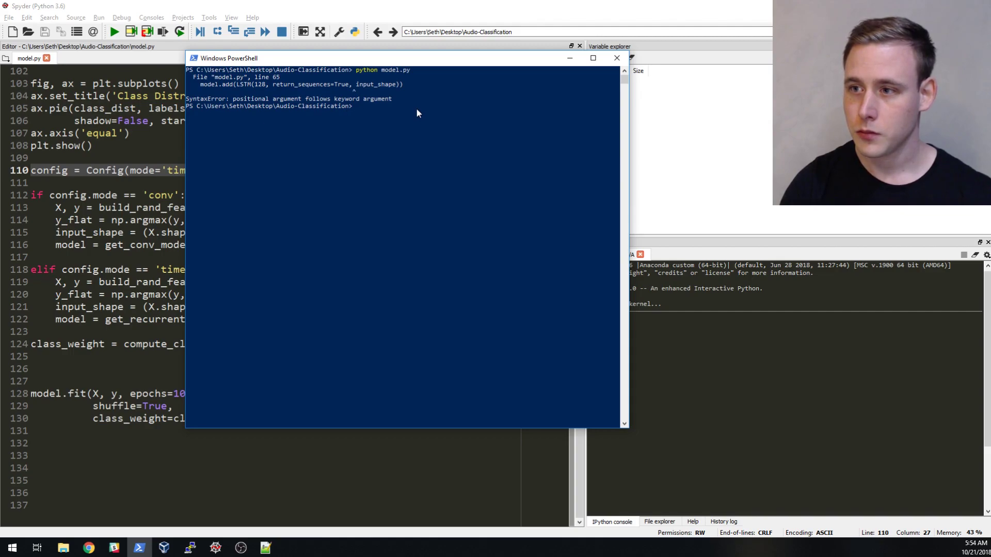
mouse_move(535, 67)
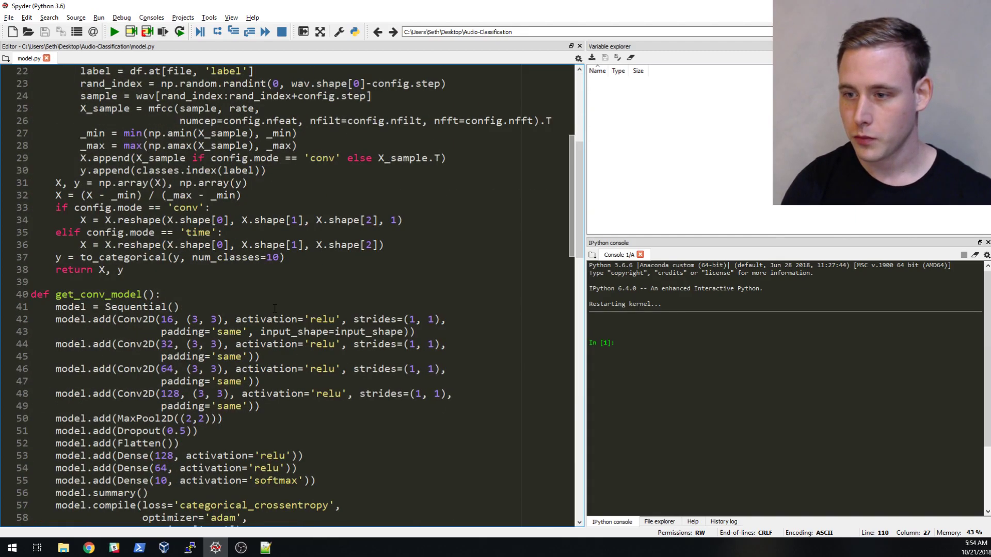
Change the first LSTM call on line 65 to pass input_shape=input_shape.
scroll(down, 3)
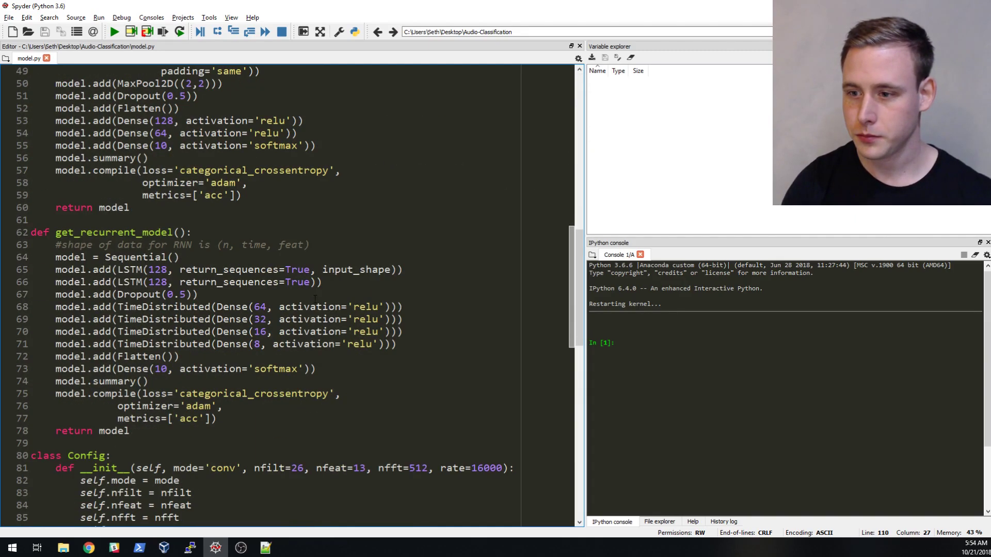
click(390, 270)
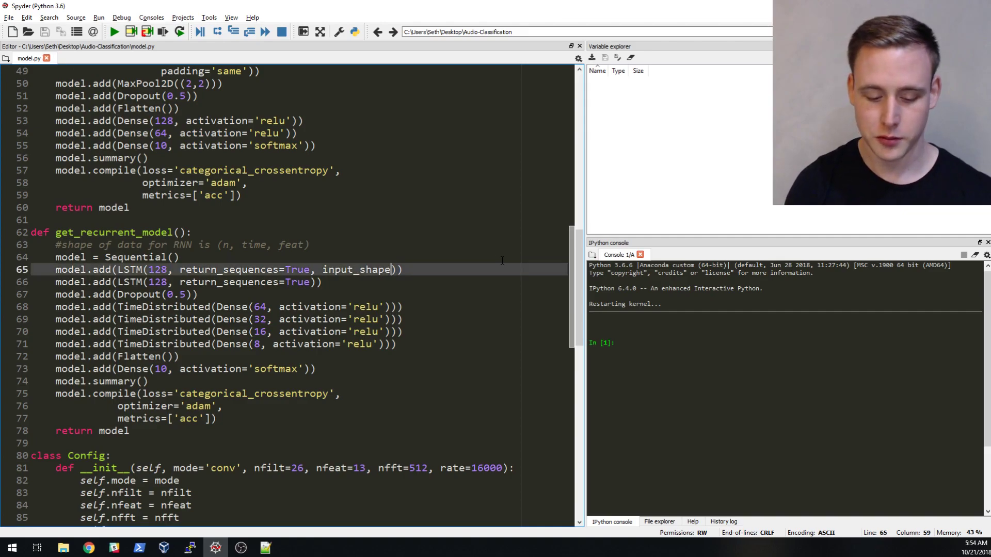
text(in)
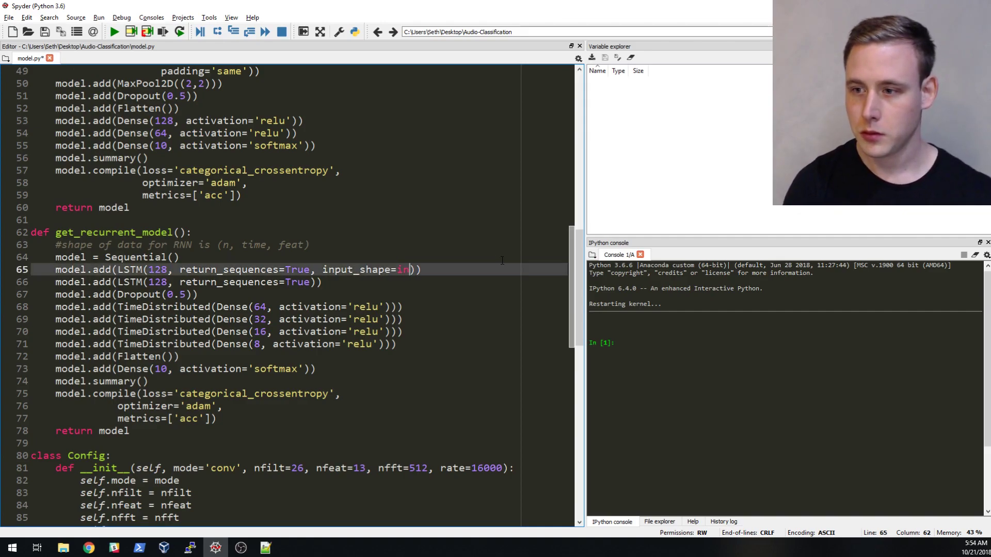
text(pi)
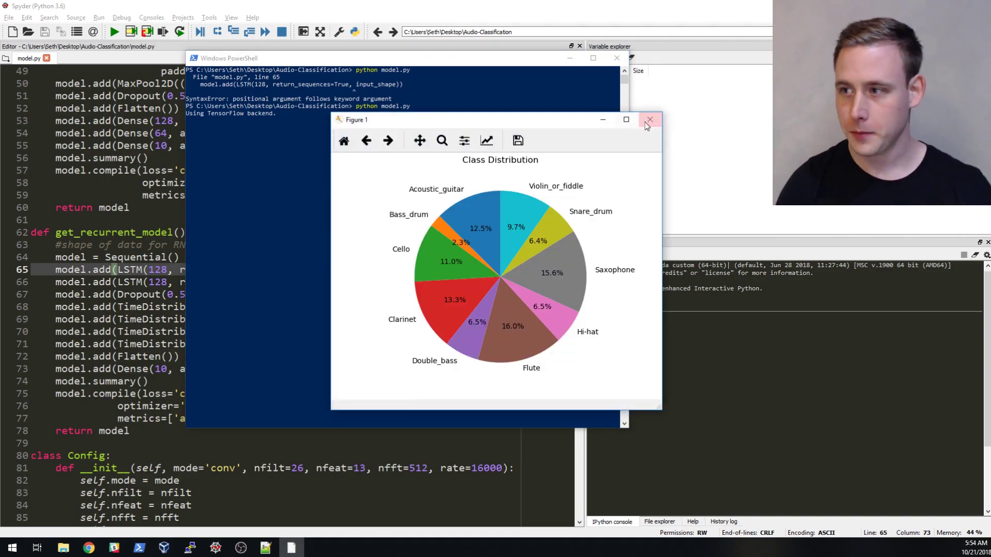
Close the Figure 1 class-distribution pie chart so training continues.
click(649, 119)
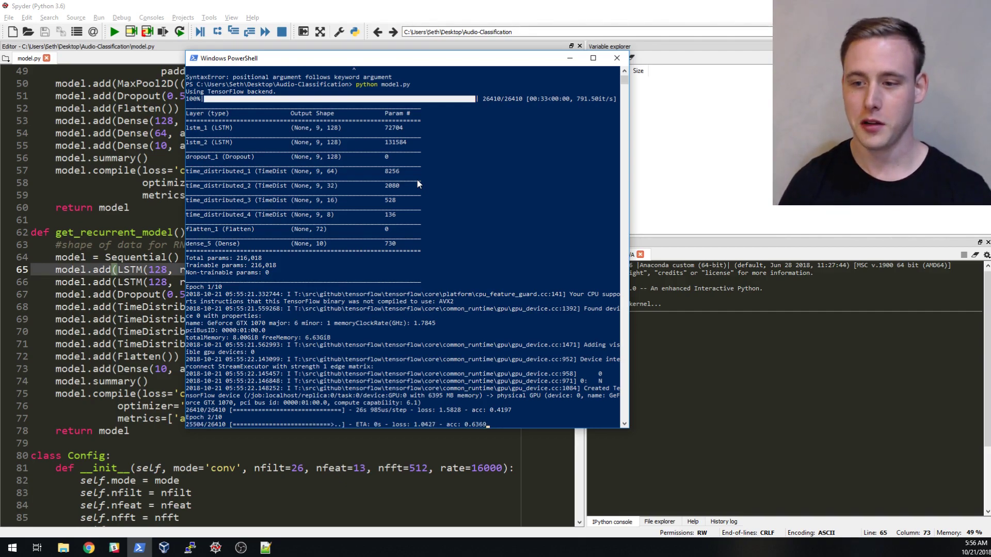
Scroll the PowerShell output to watch the training epochs progress.
scroll(down, 3)
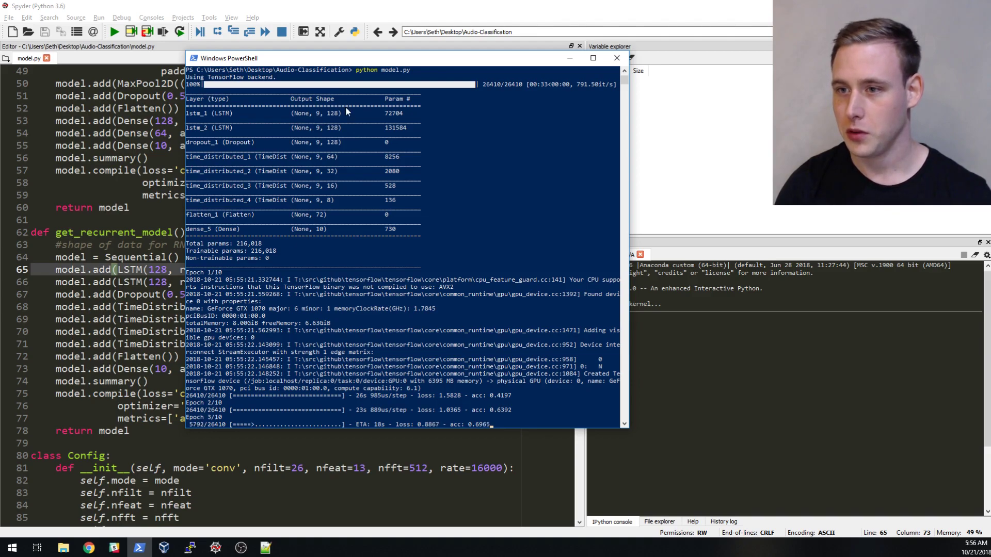
mouse_move(318, 161)
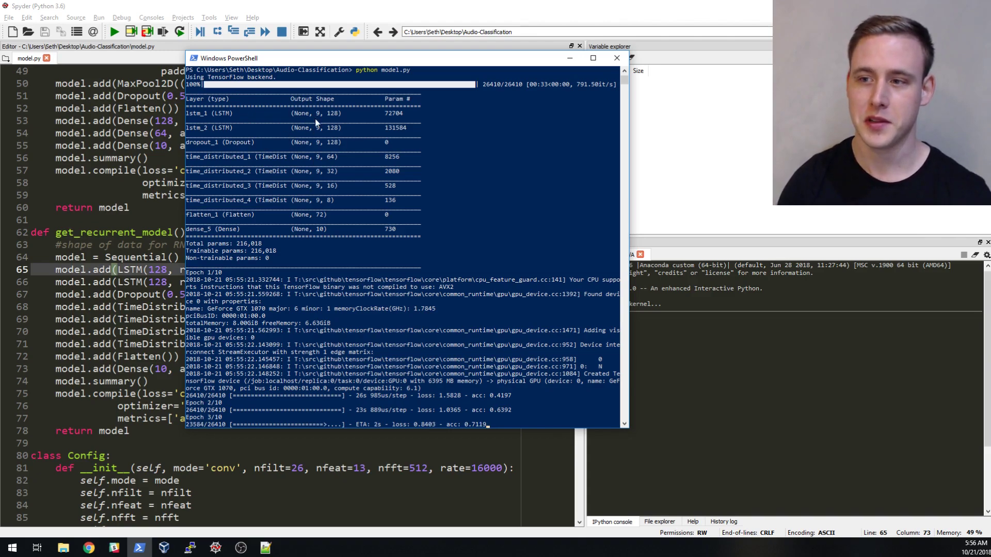
mouse_move(293, 205)
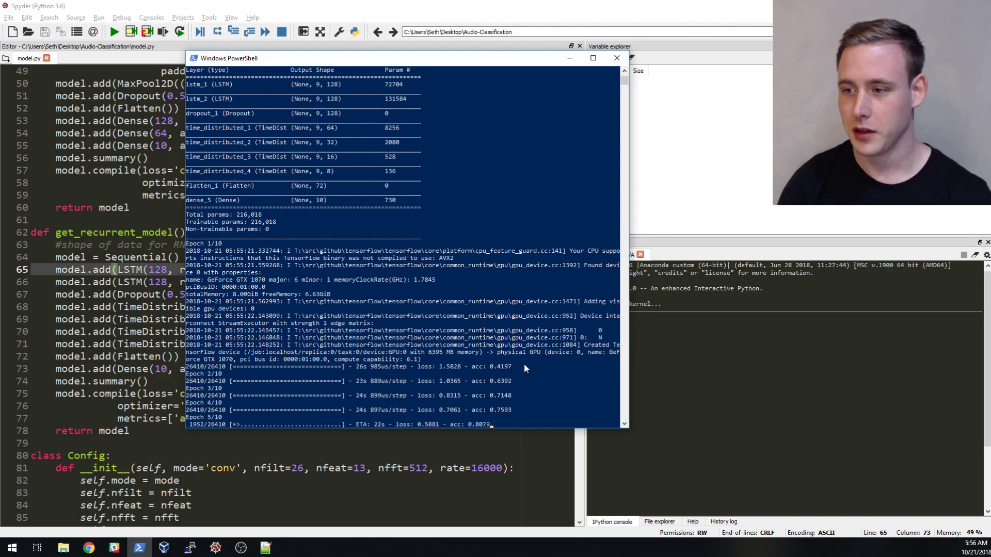
mouse_move(499, 371)
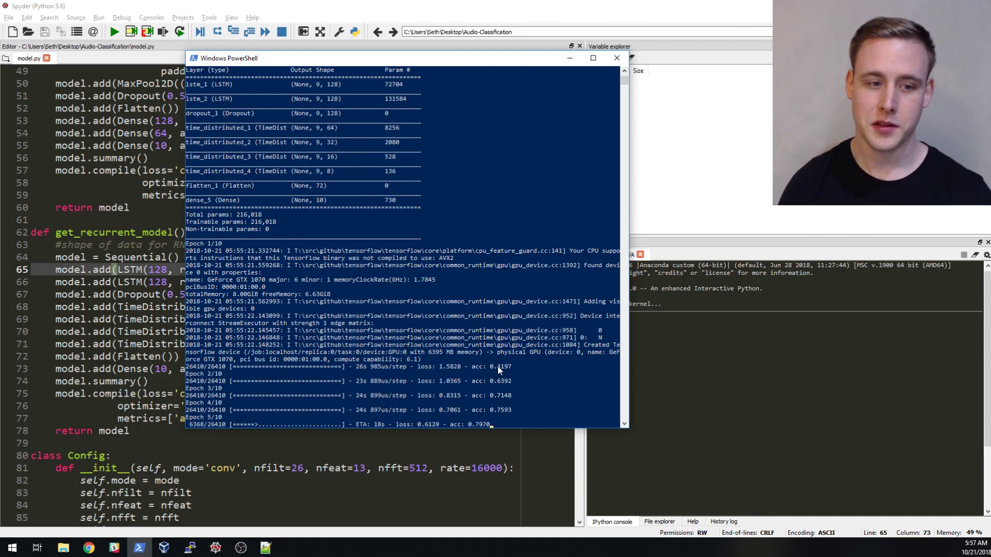
mouse_move(493, 355)
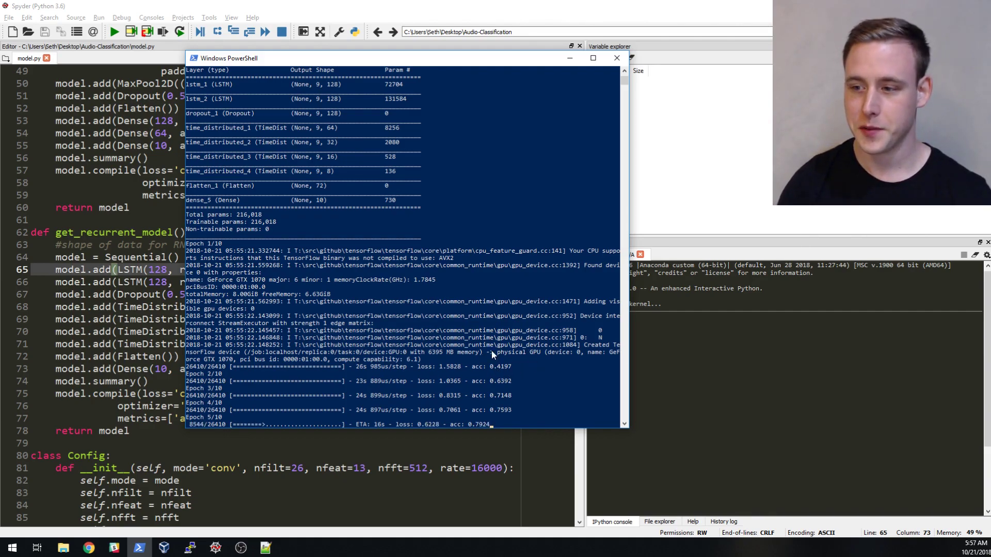